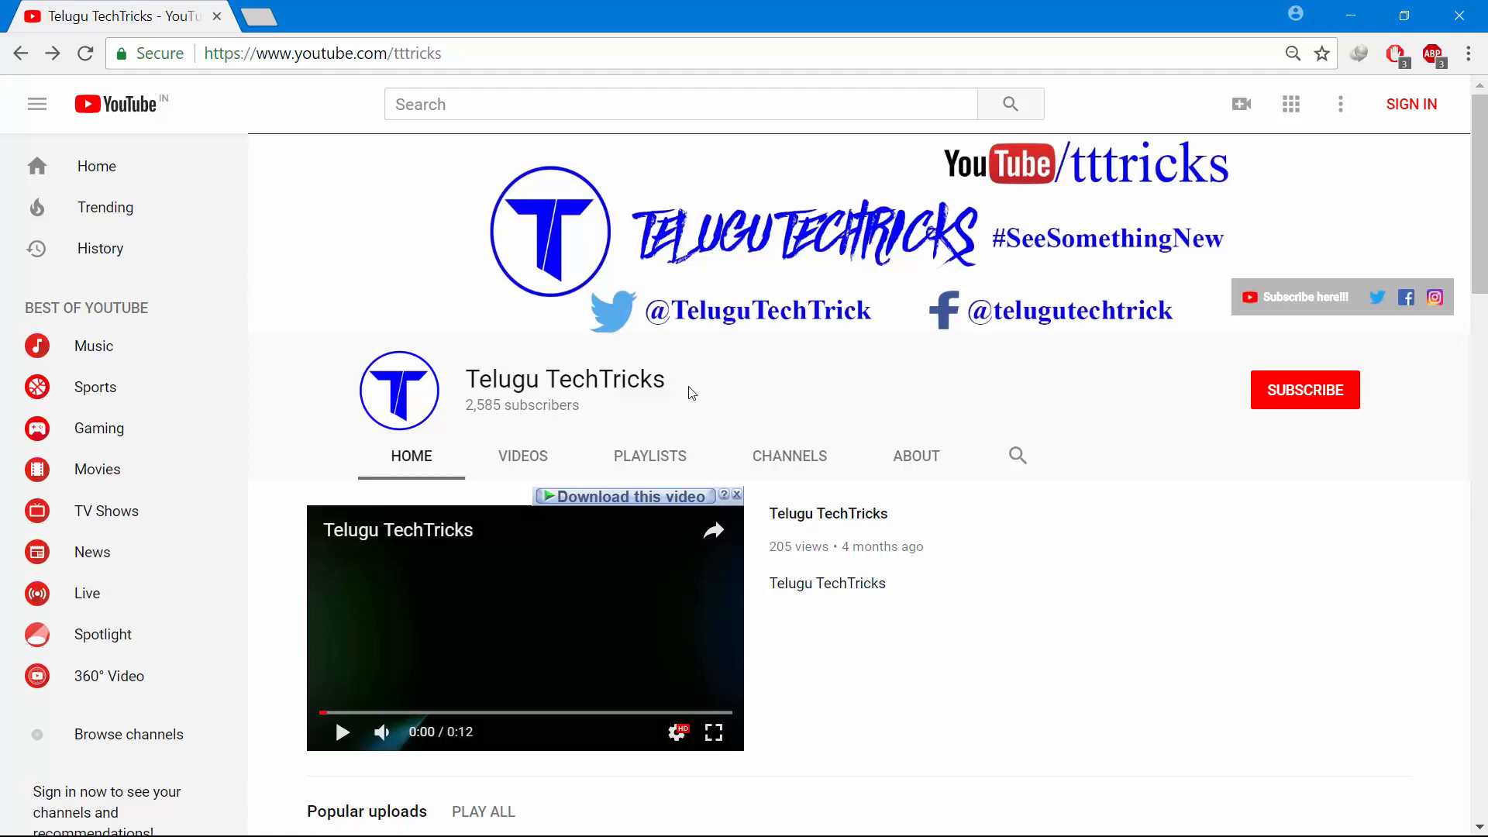
pyautogui.moveTo(206, 472)
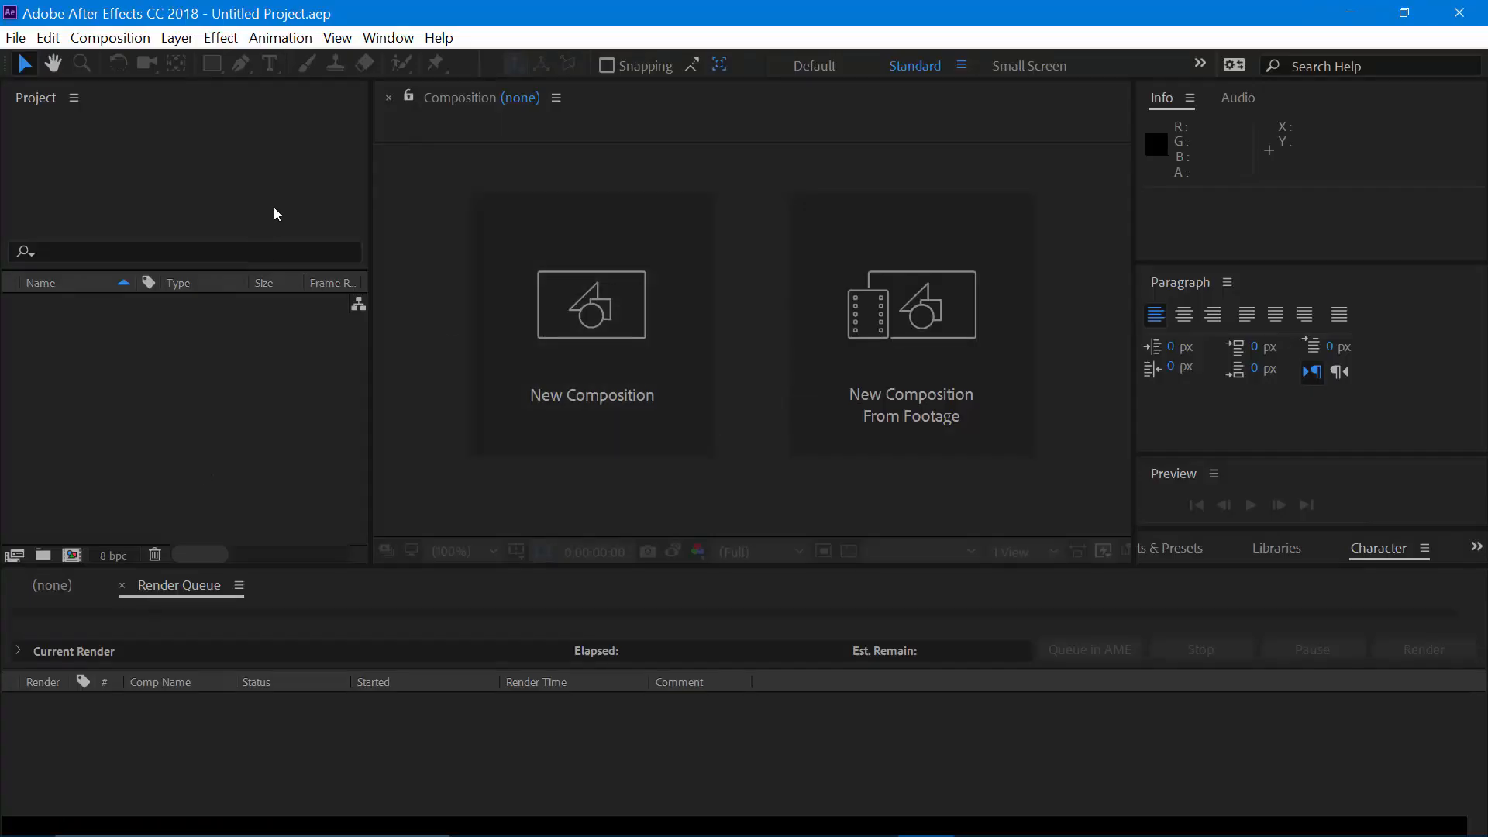
pyautogui.moveTo(241, 362)
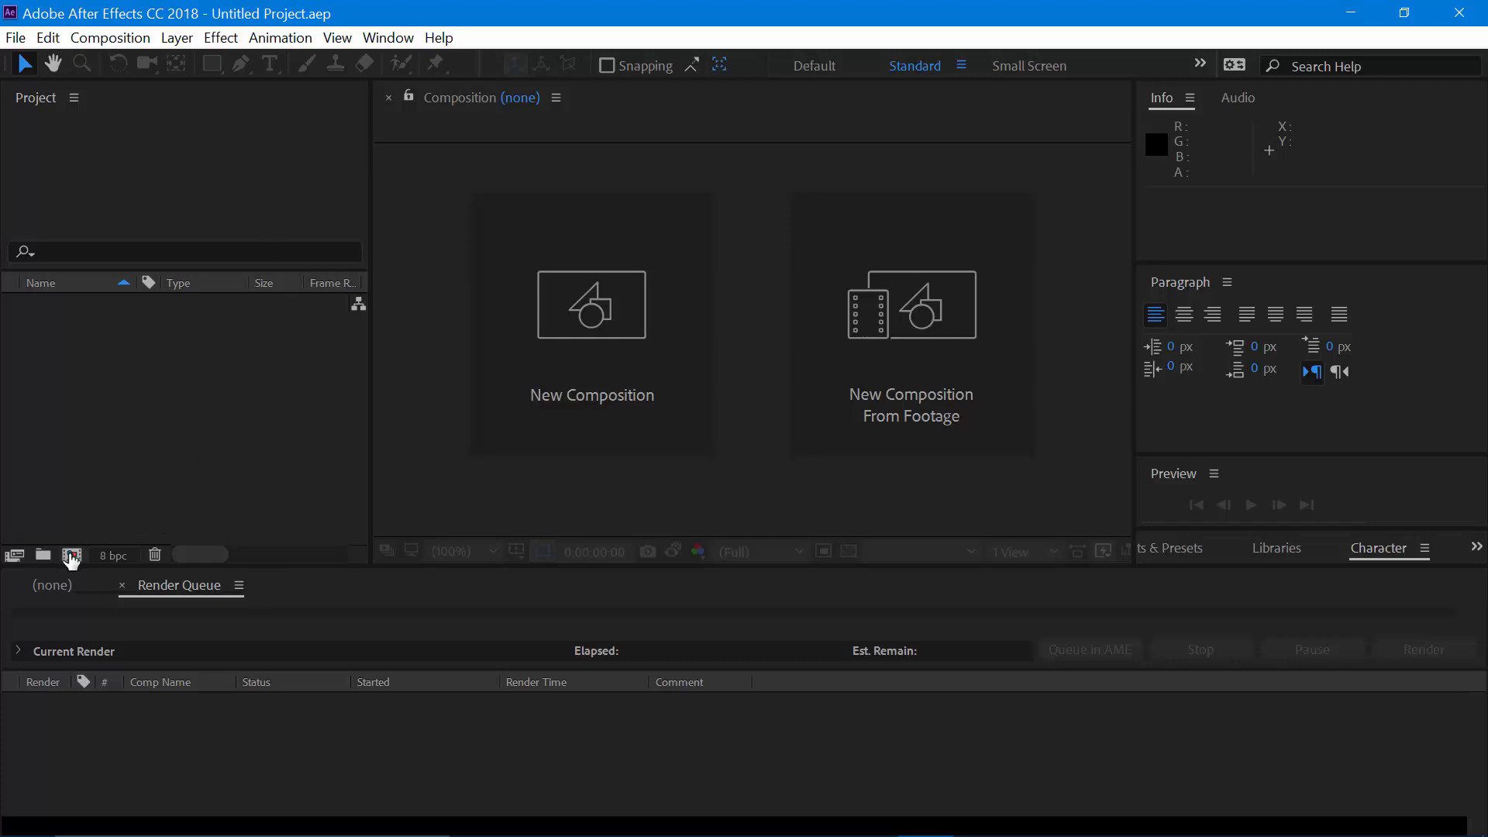
pyautogui.moveTo(72, 554)
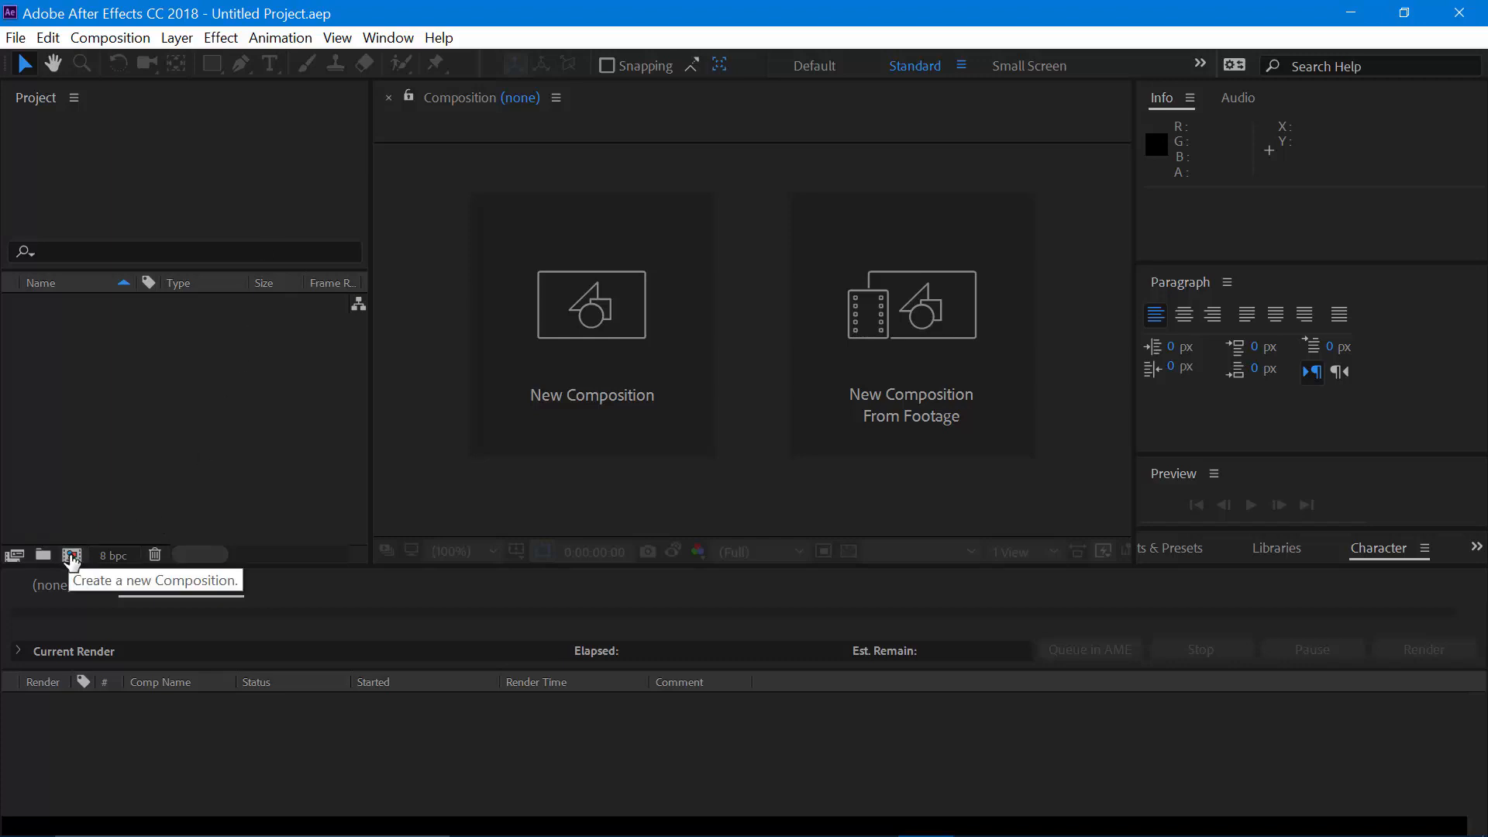
# Step: Create a 1920×1080 HDTV composition and start a text layer on the canvas
pyautogui.click(71, 555)
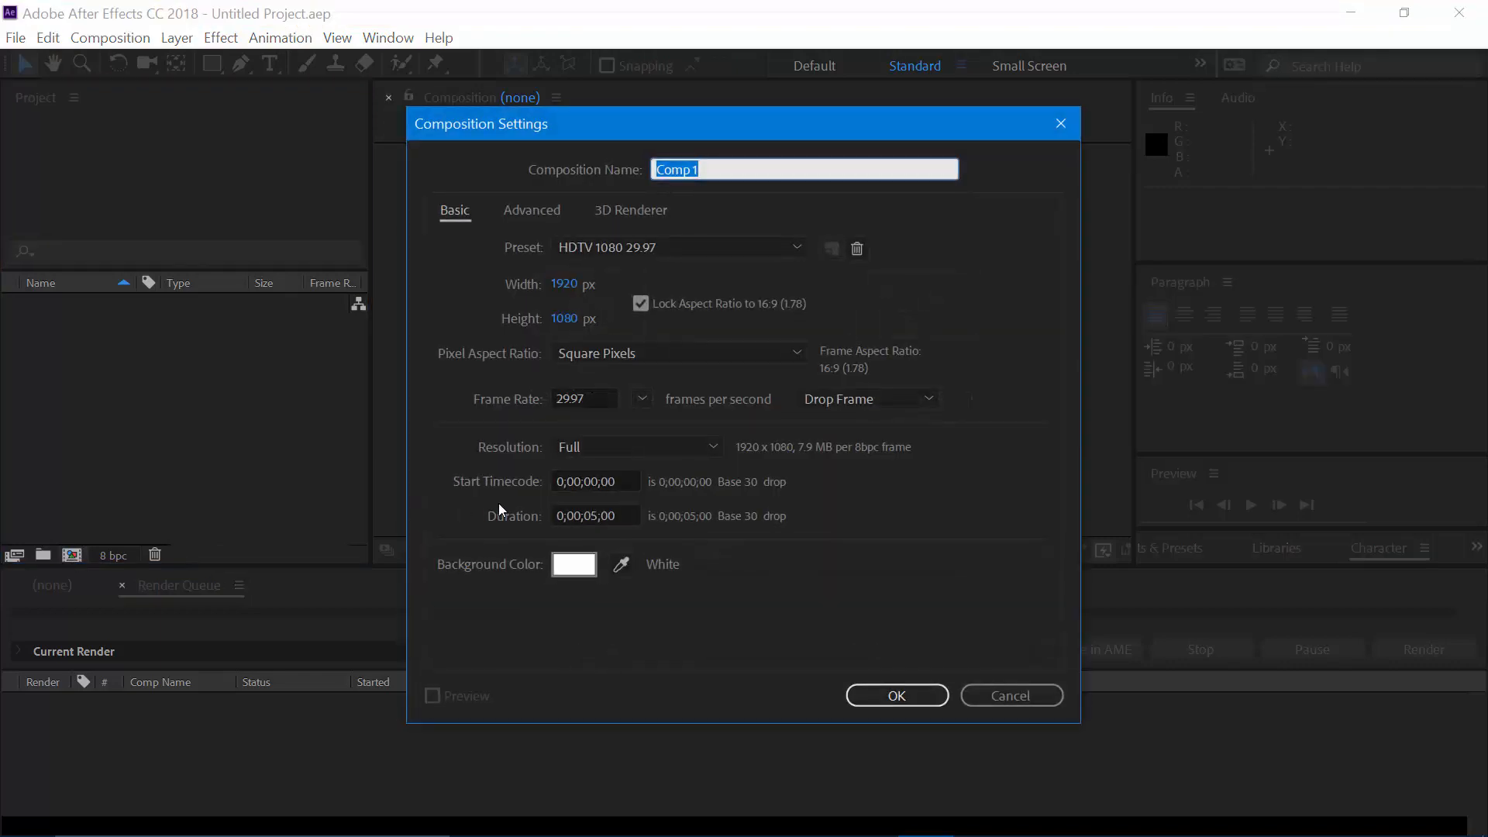
pyautogui.click(894, 694)
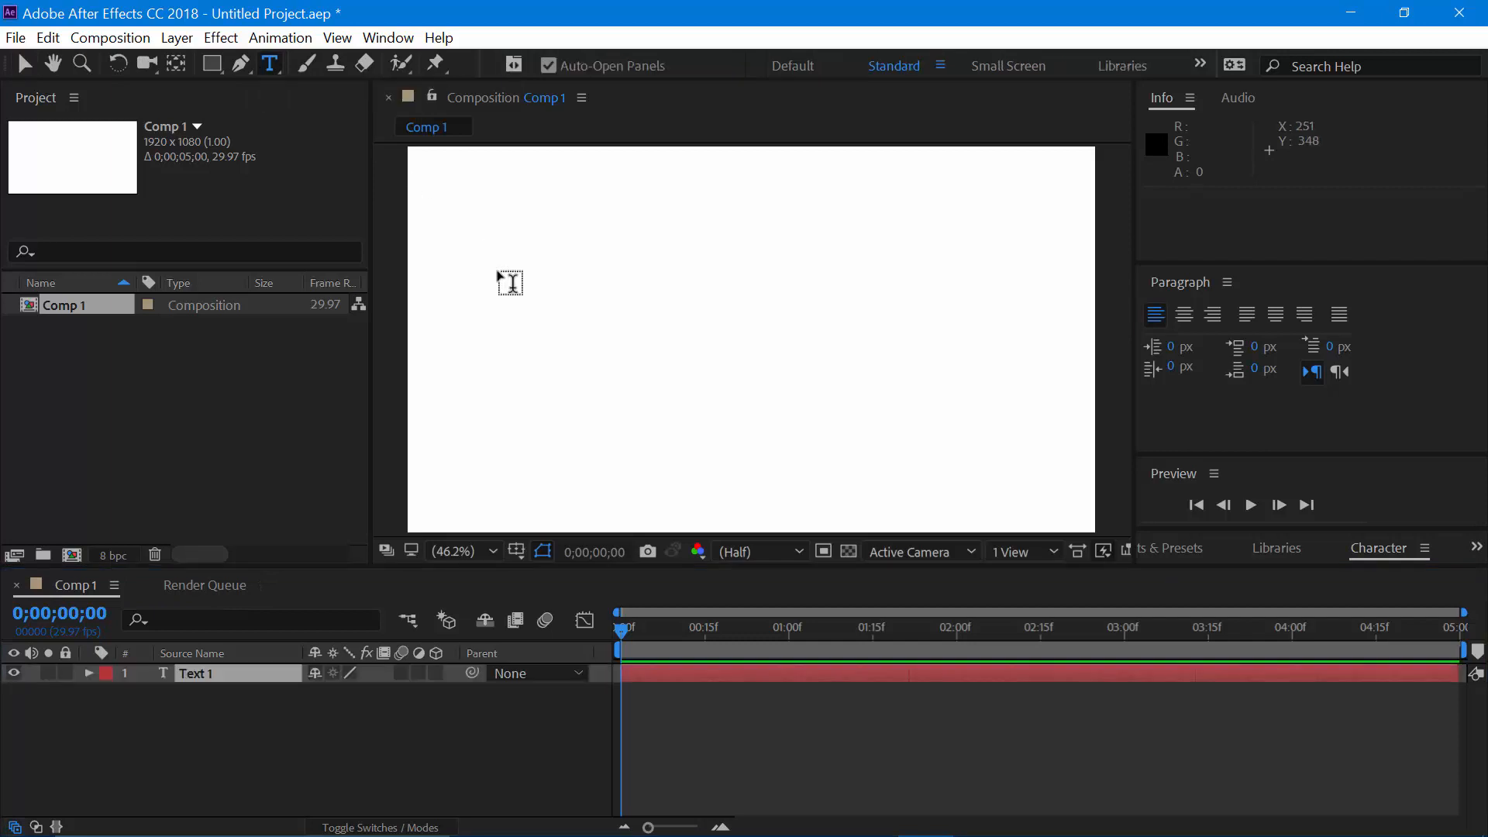
pyautogui.click(510, 282)
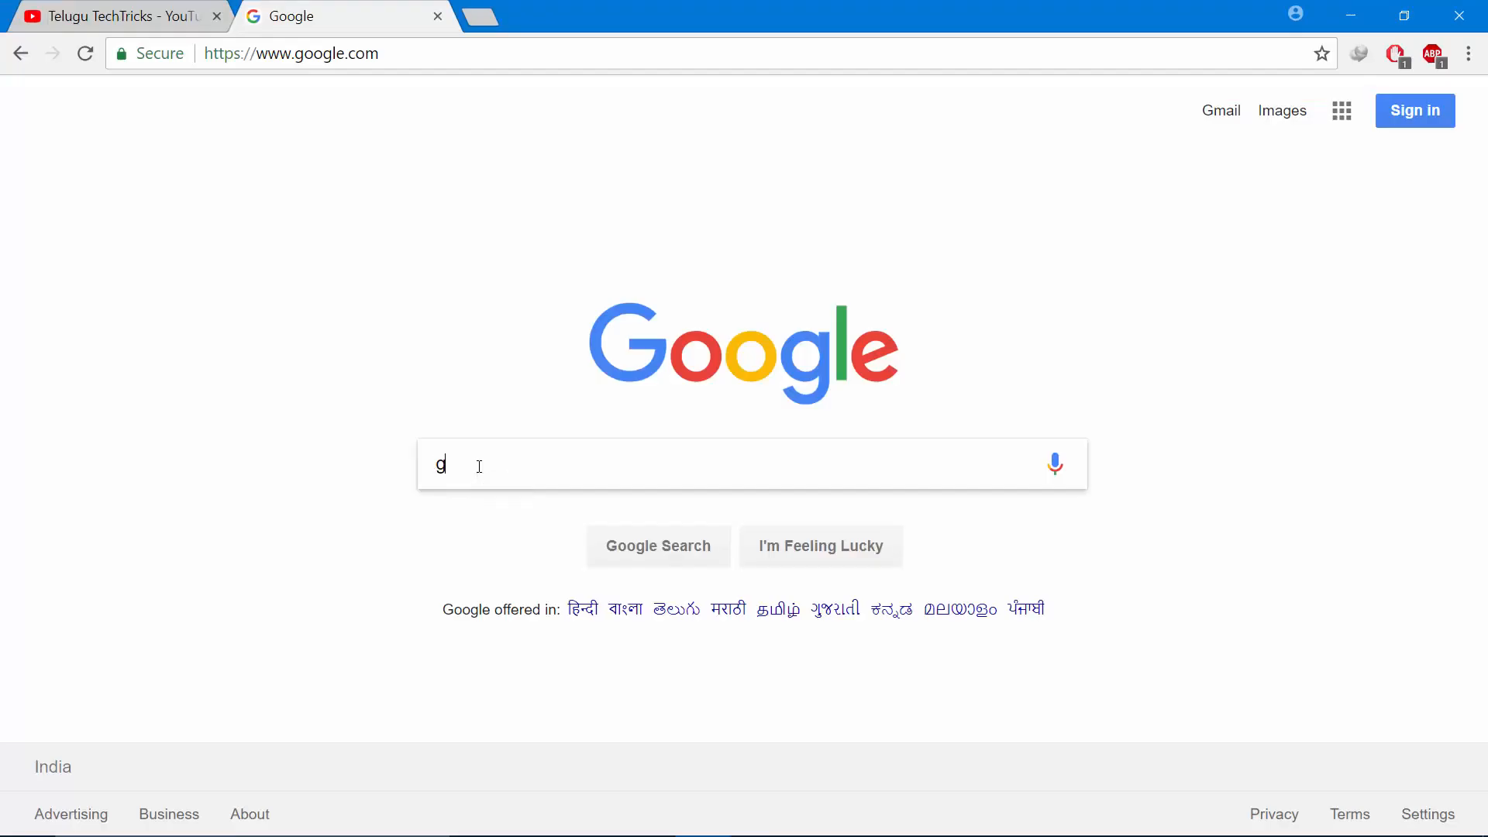
# Step: Search 'google input tool', reach the Windows page, choose Telugu and download the installer
pyautogui.write('oogle input tool')
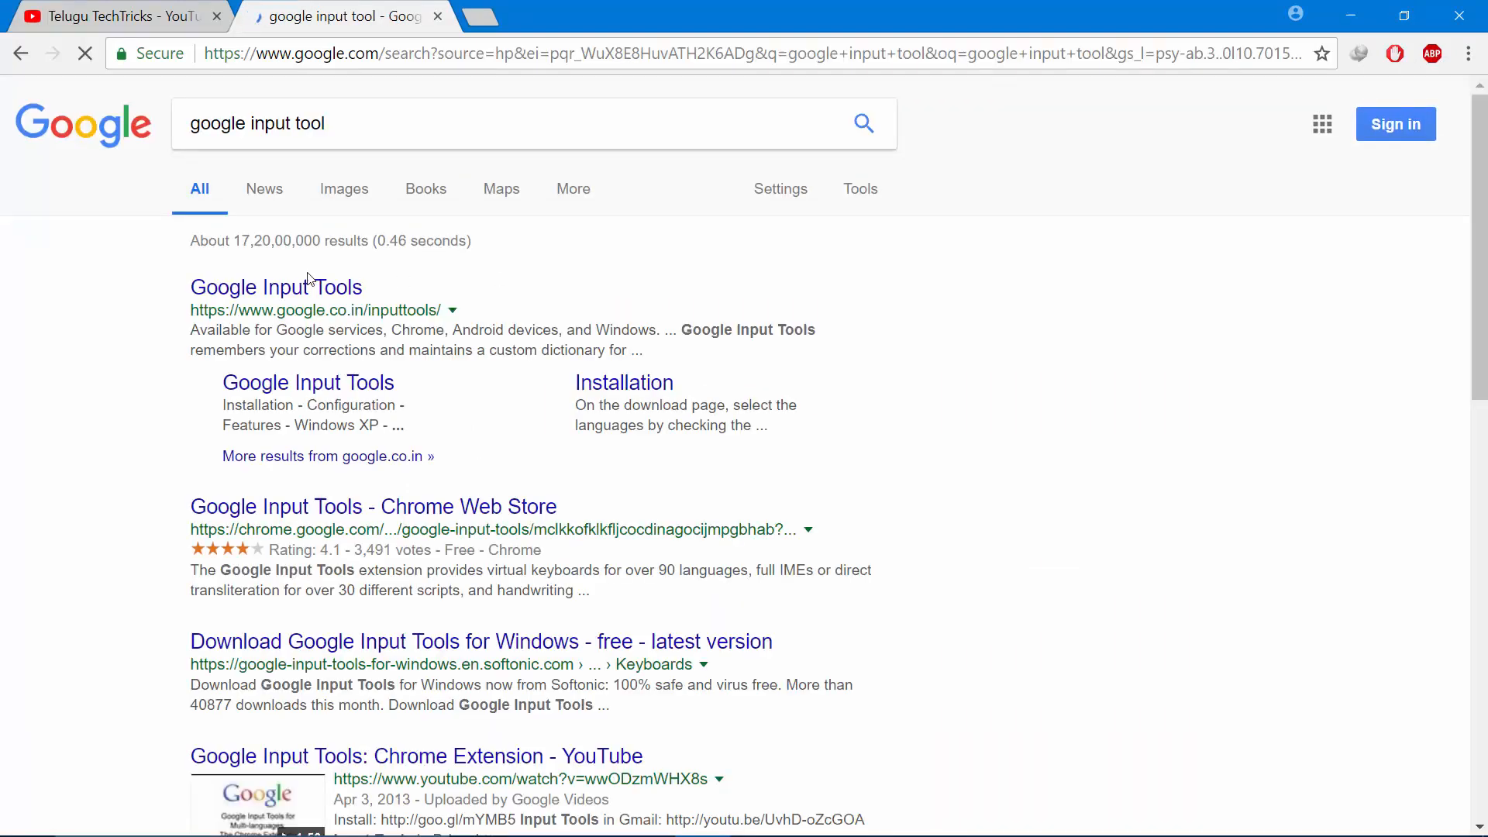
pyautogui.click(276, 286)
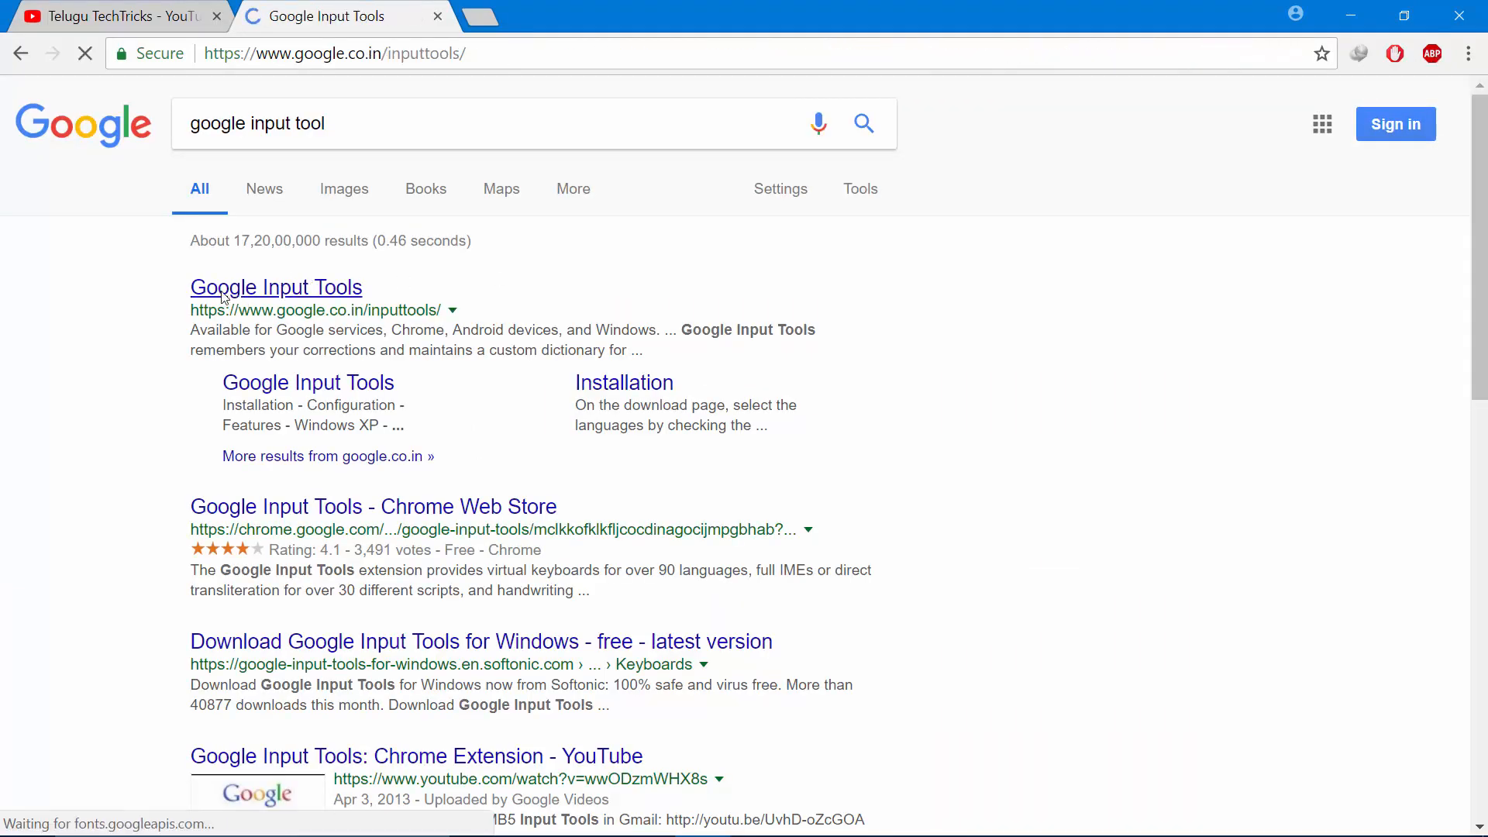
pyautogui.click(276, 286)
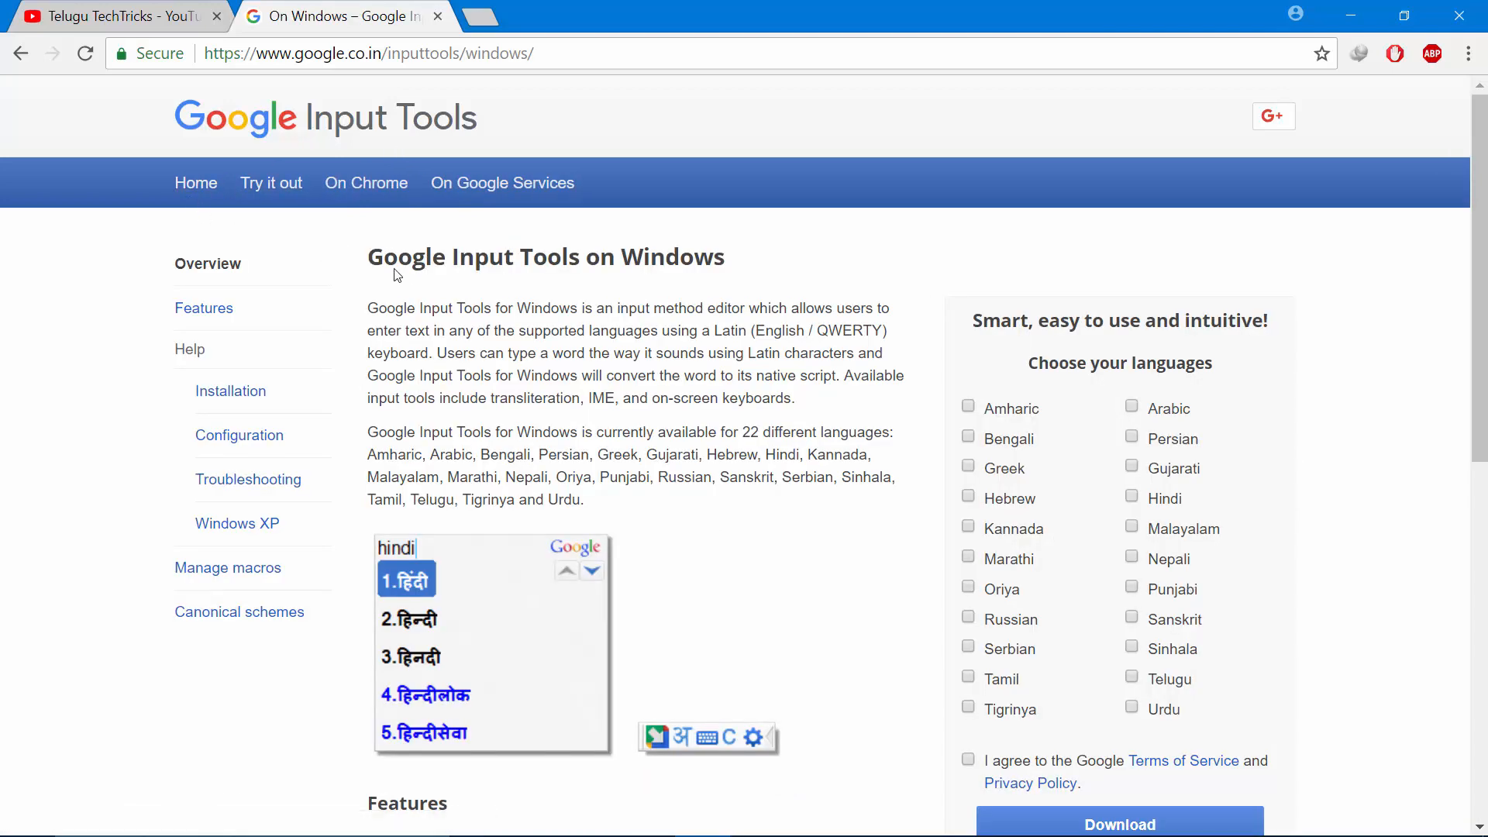
pyautogui.moveTo(701, 273)
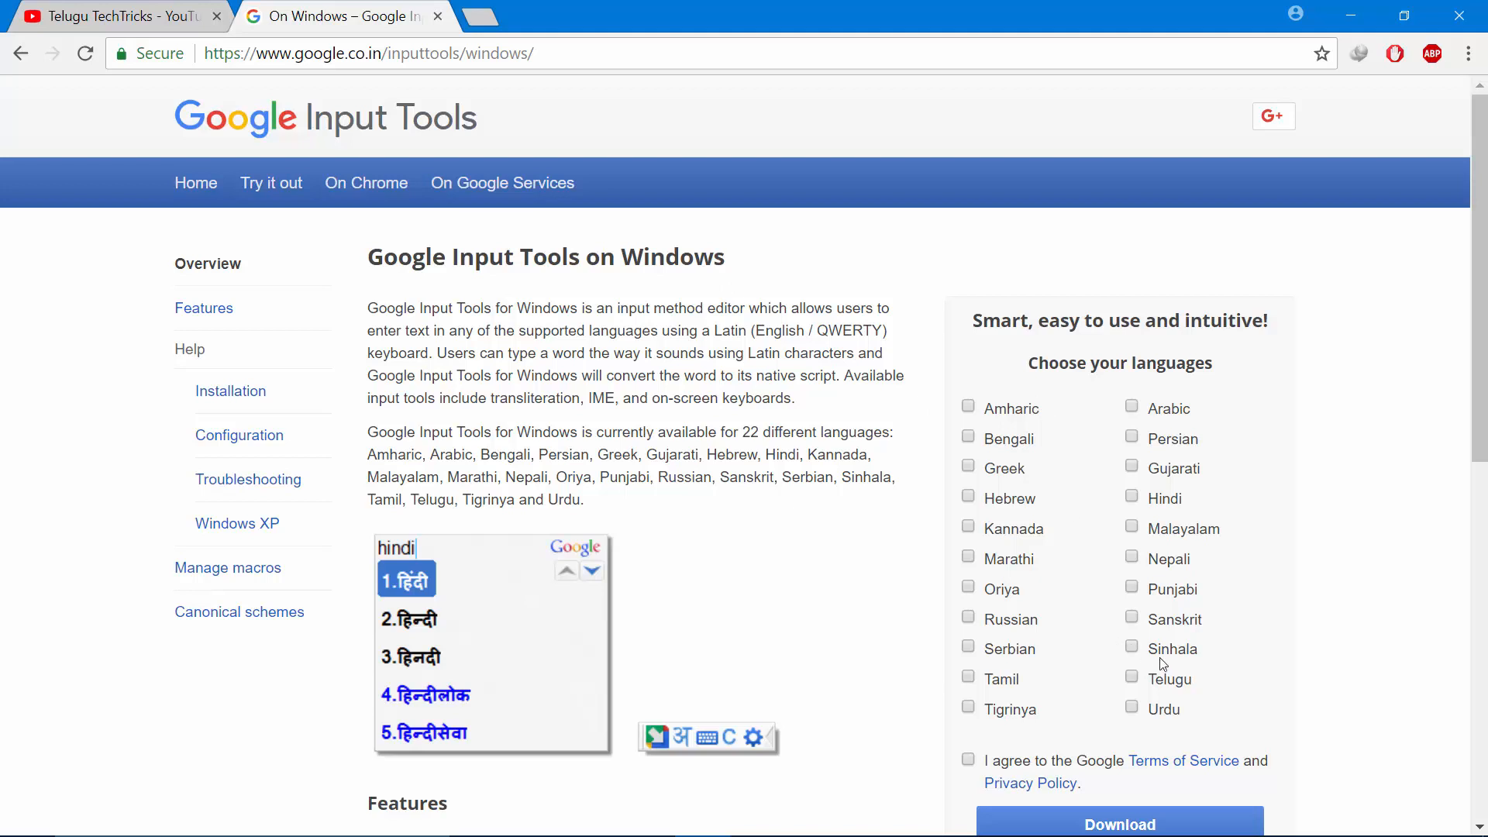
pyautogui.moveTo(1114, 687)
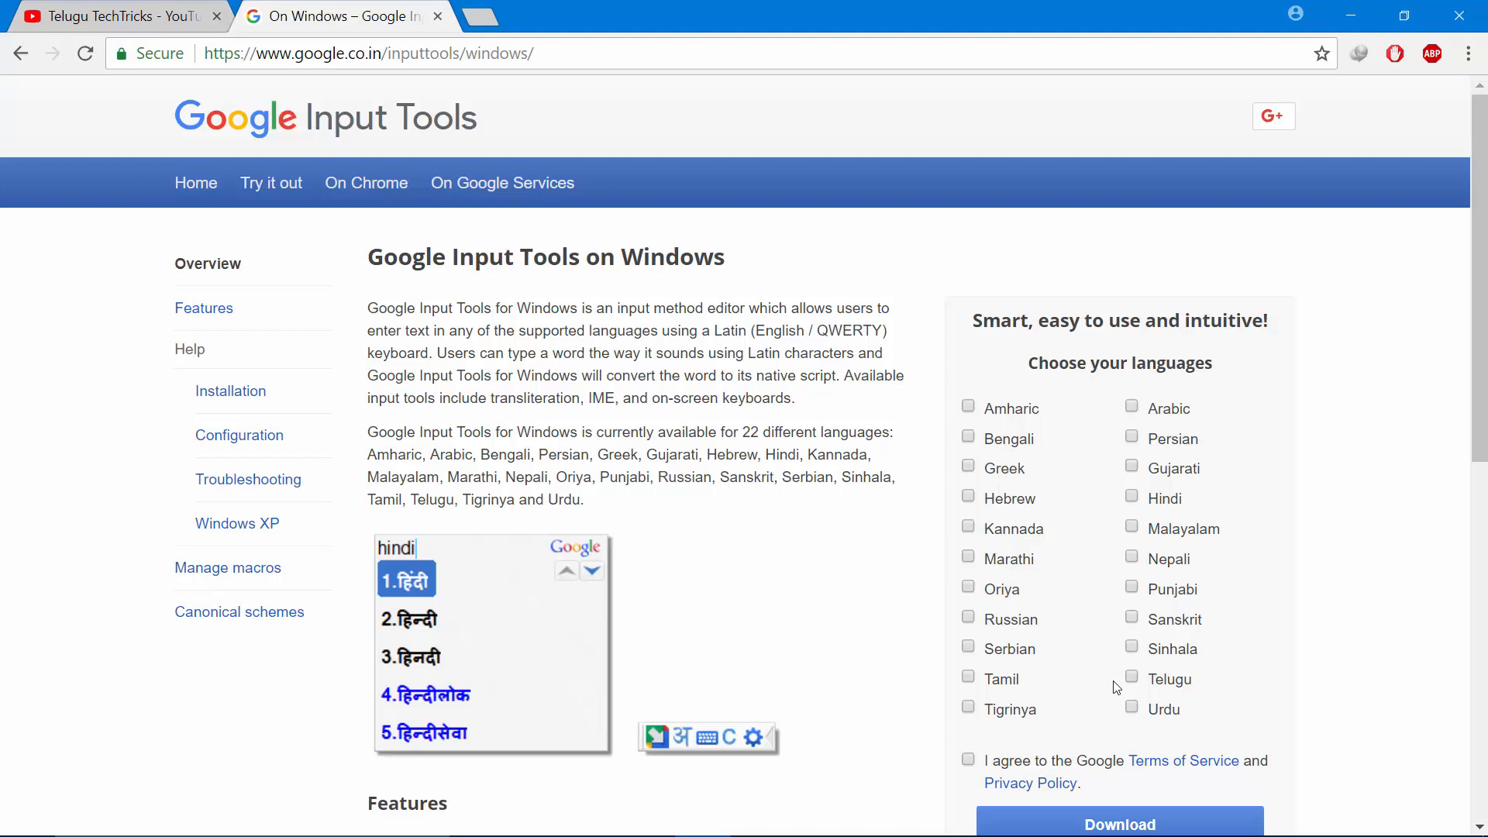
pyautogui.moveTo(1142, 686)
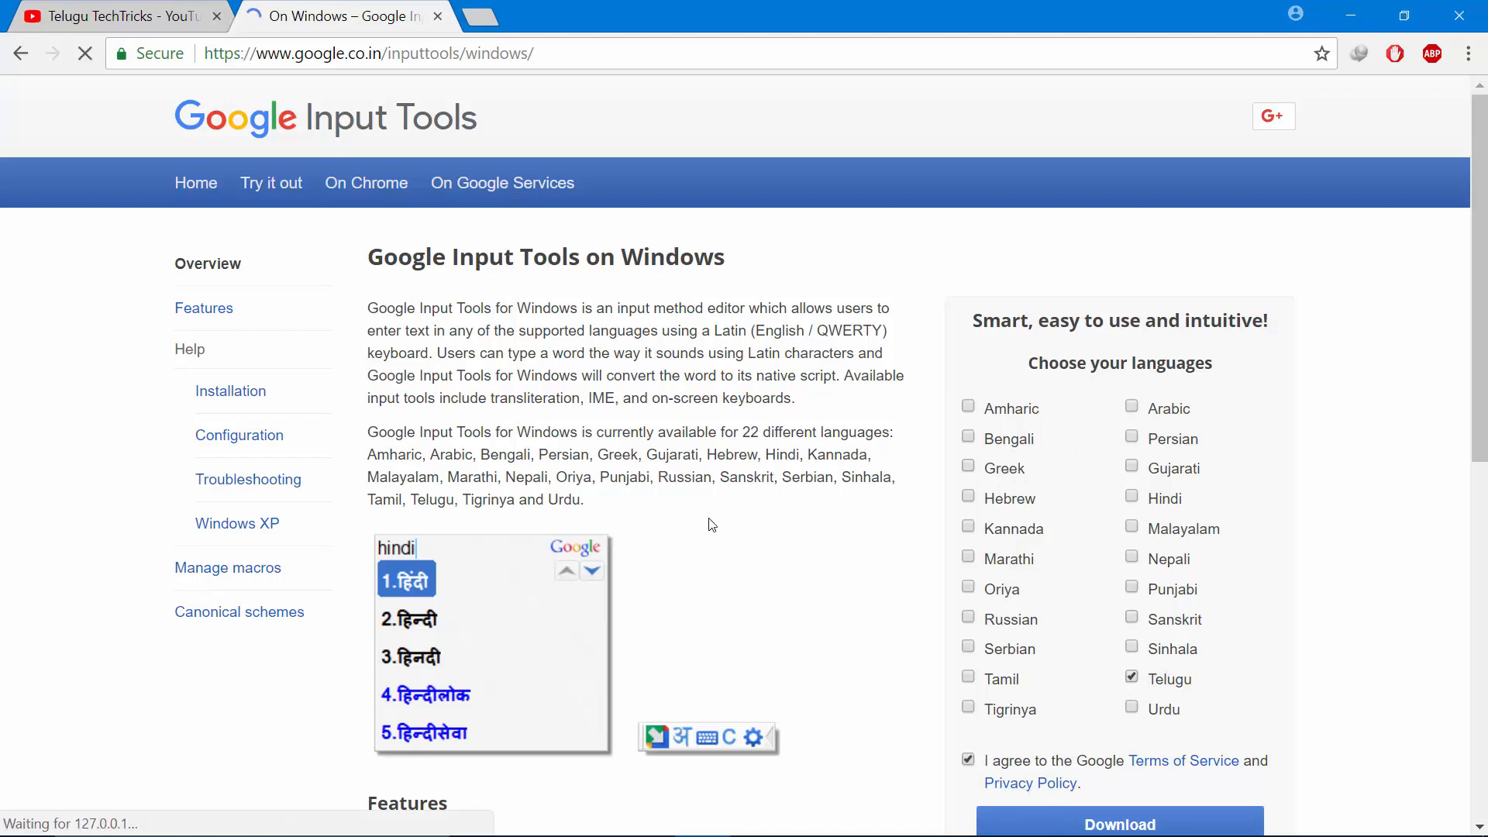
pyautogui.click(1119, 822)
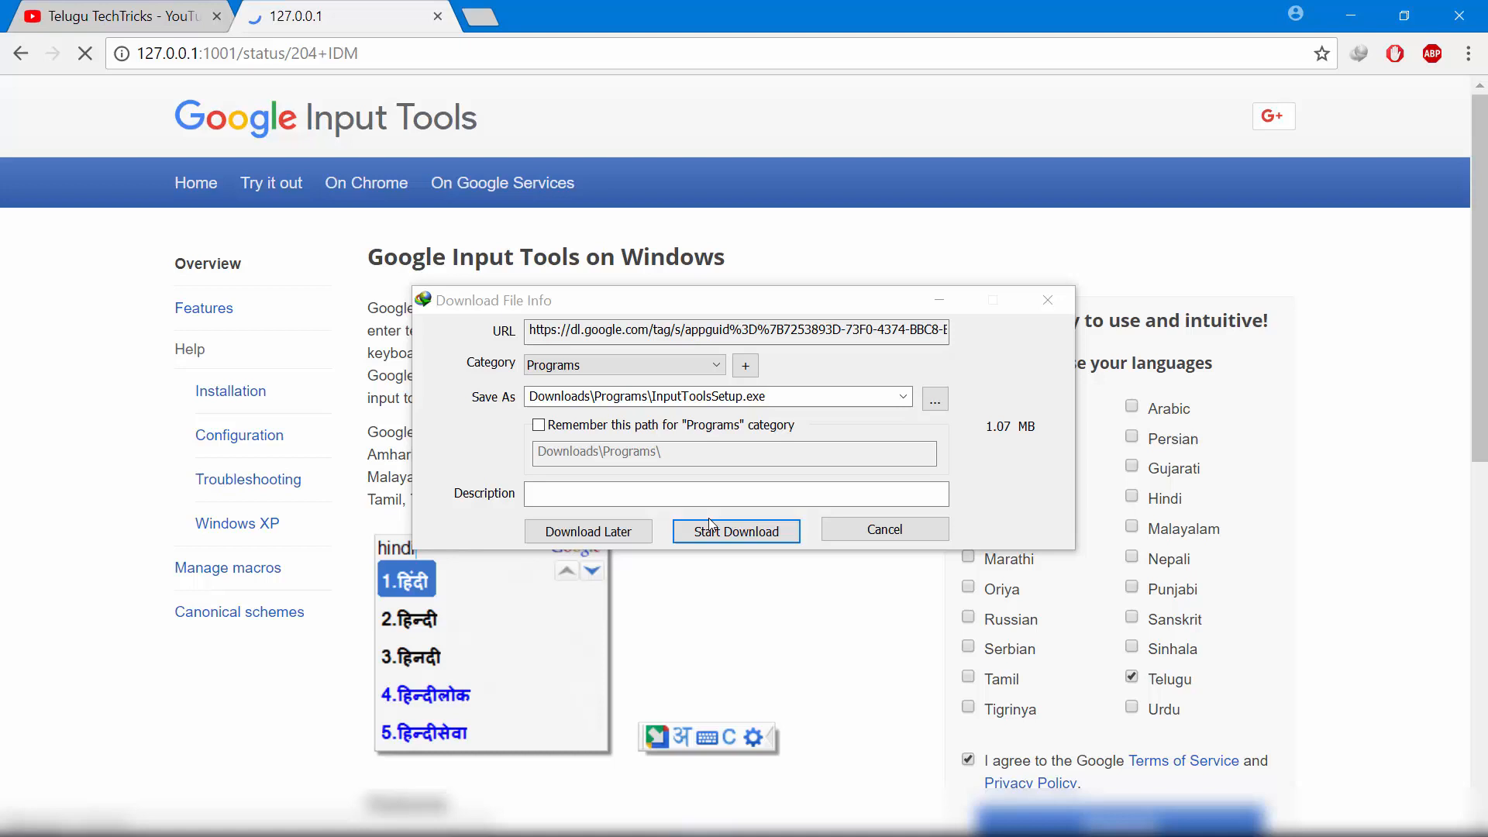
# Step: Download InputToolsSetup.exe, then enter తెలుగు on the canvas and head to Edit
pyautogui.click(734, 530)
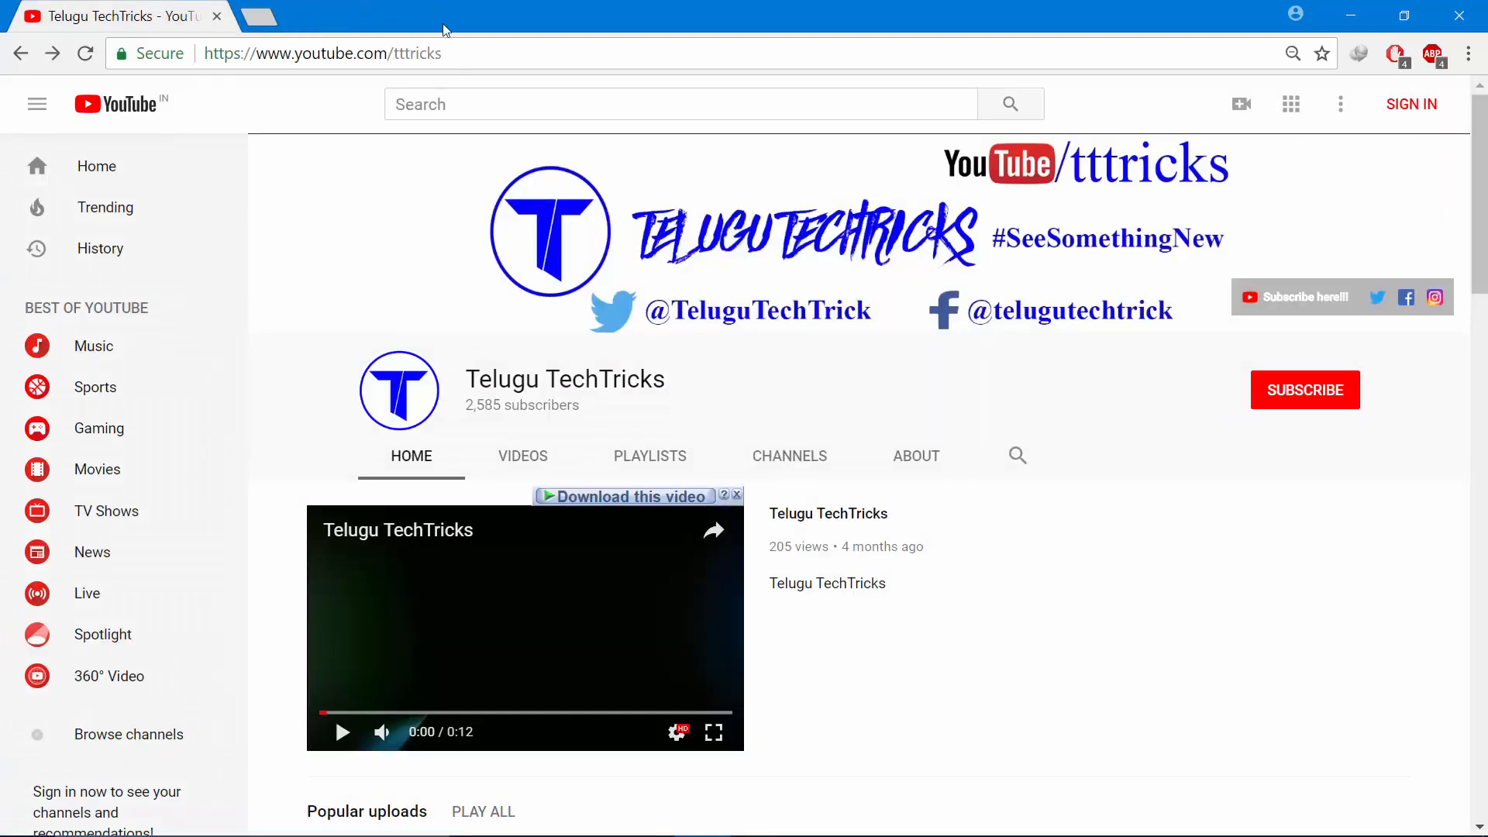
pyautogui.moveTo(443, 23)
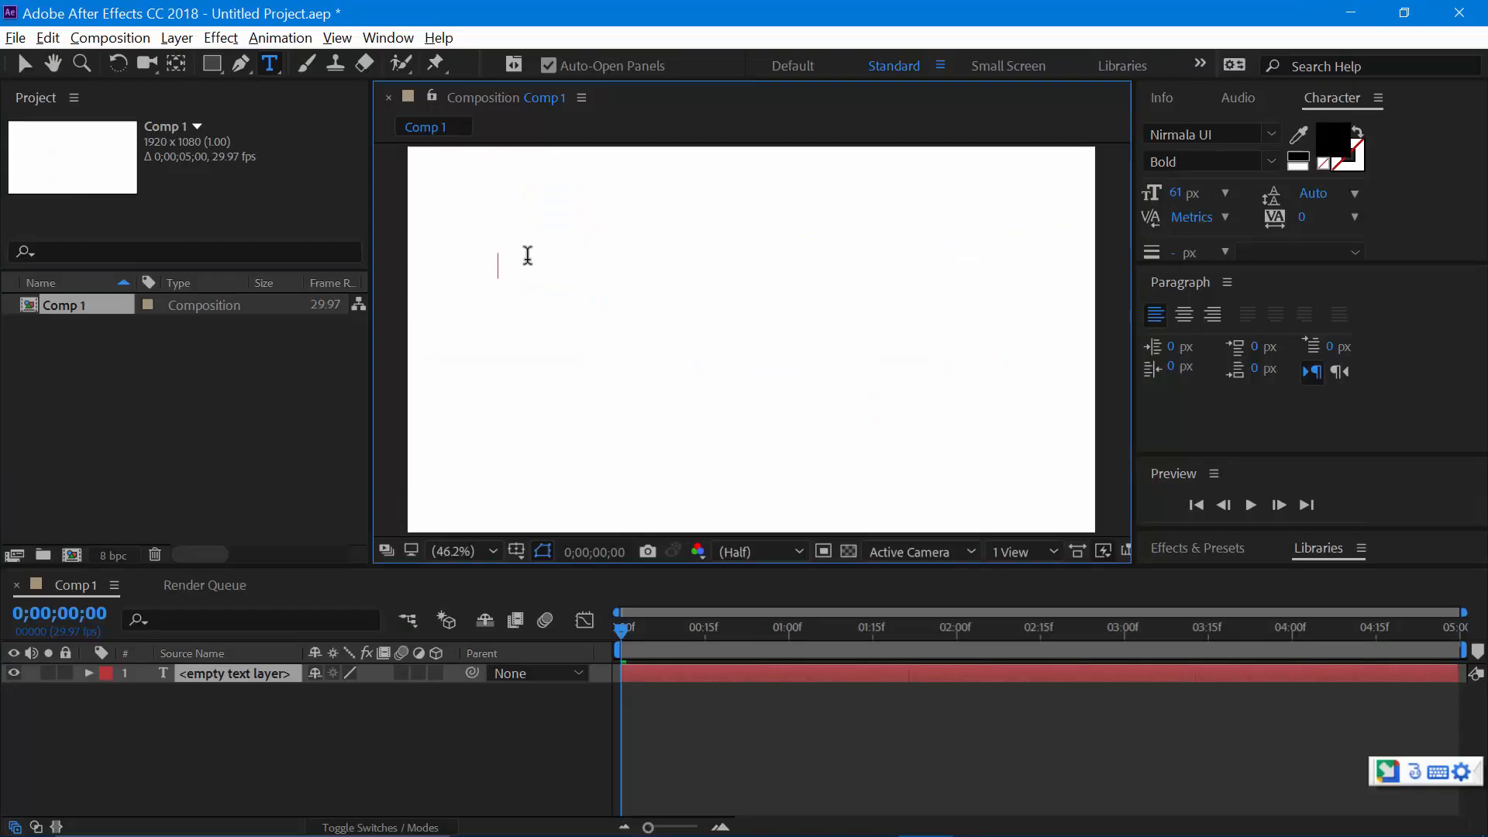
pyautogui.write('తెలుగు')
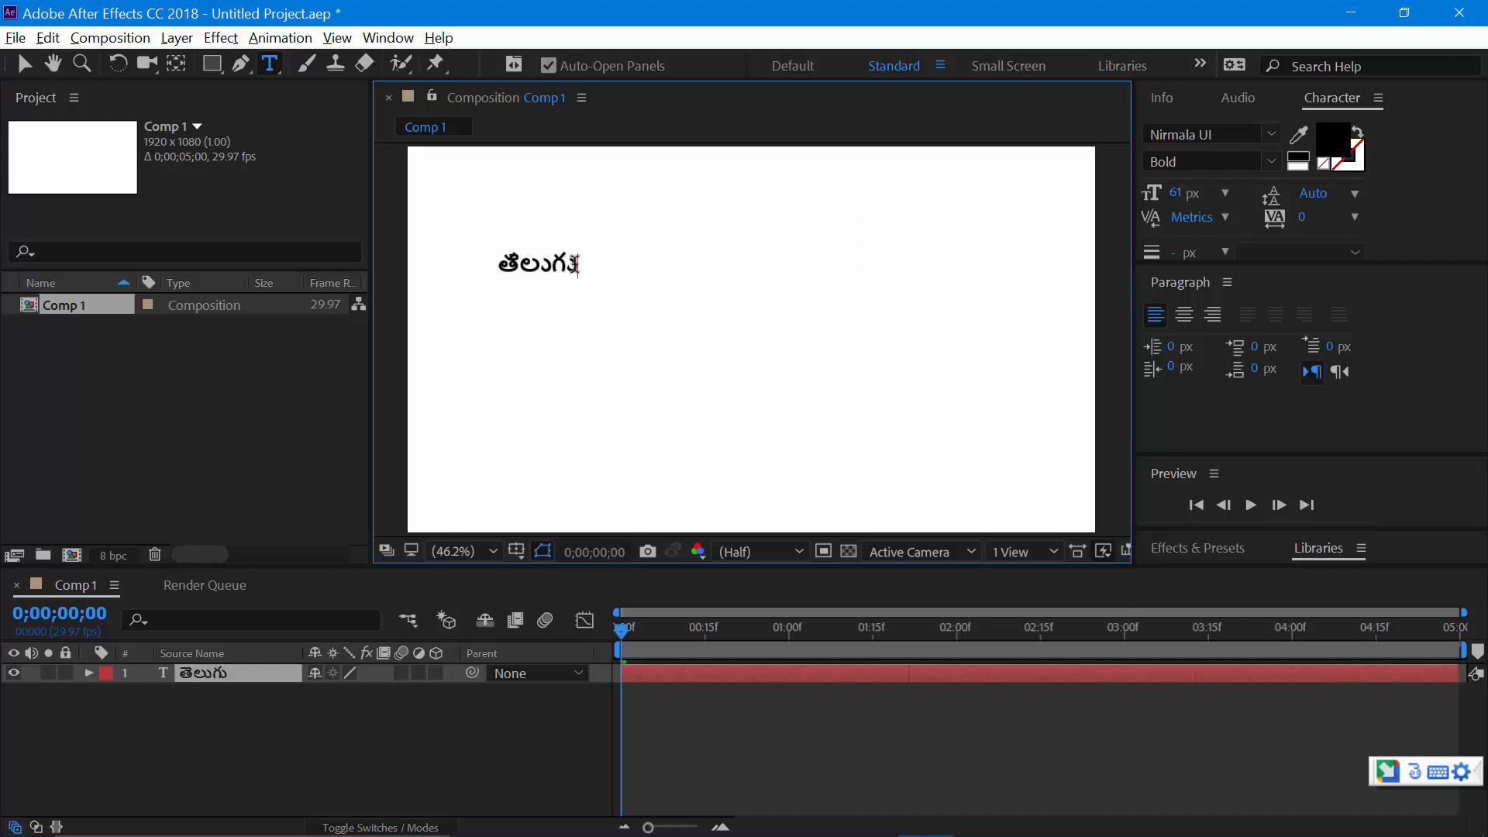
pyautogui.click(46, 37)
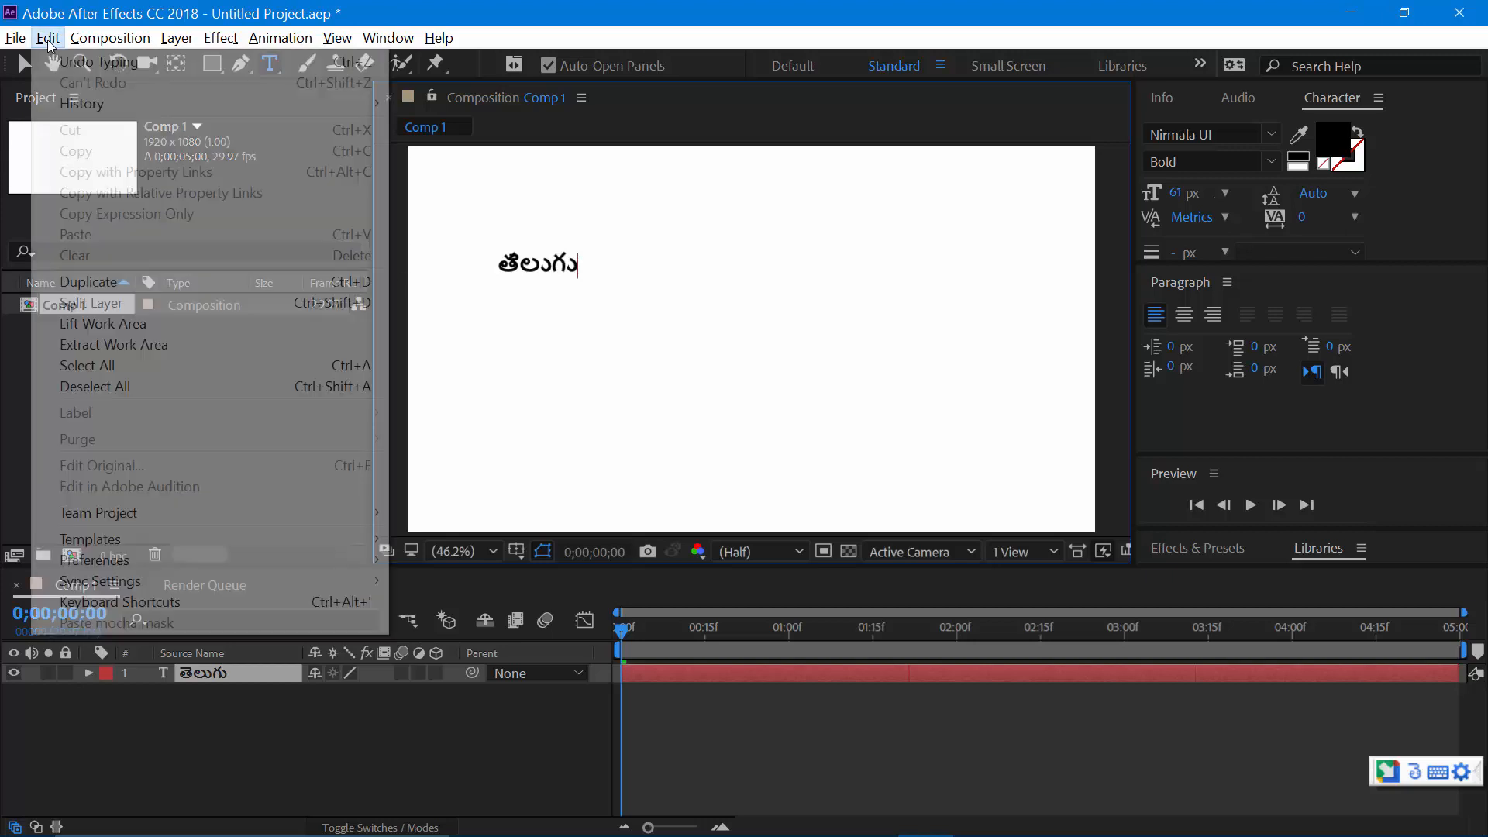
pyautogui.moveTo(99, 582)
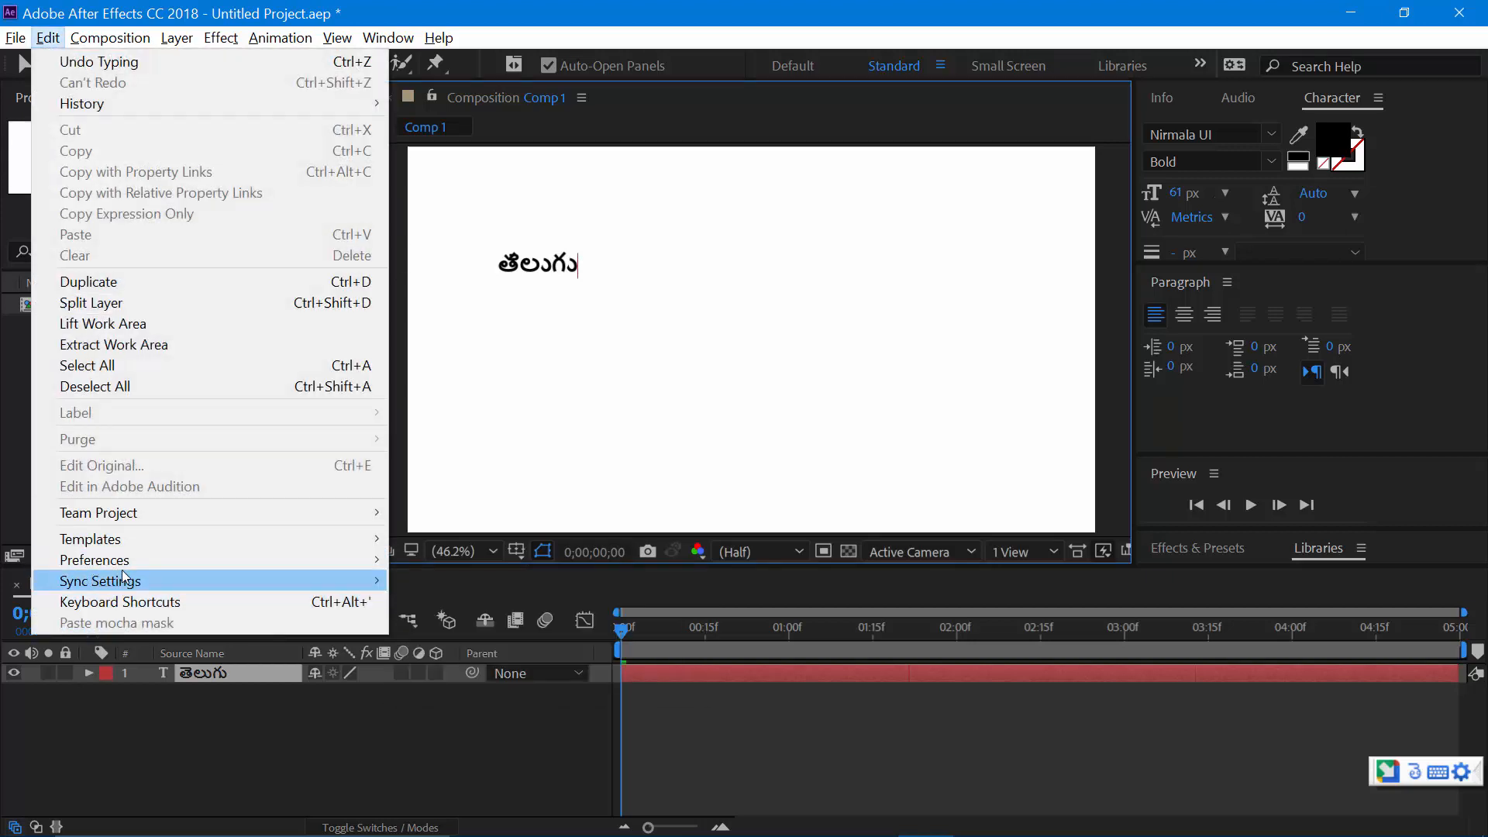
# Step: Set the Type preferences text engine to South Asian and Middle Eastern
pyautogui.click(46, 37)
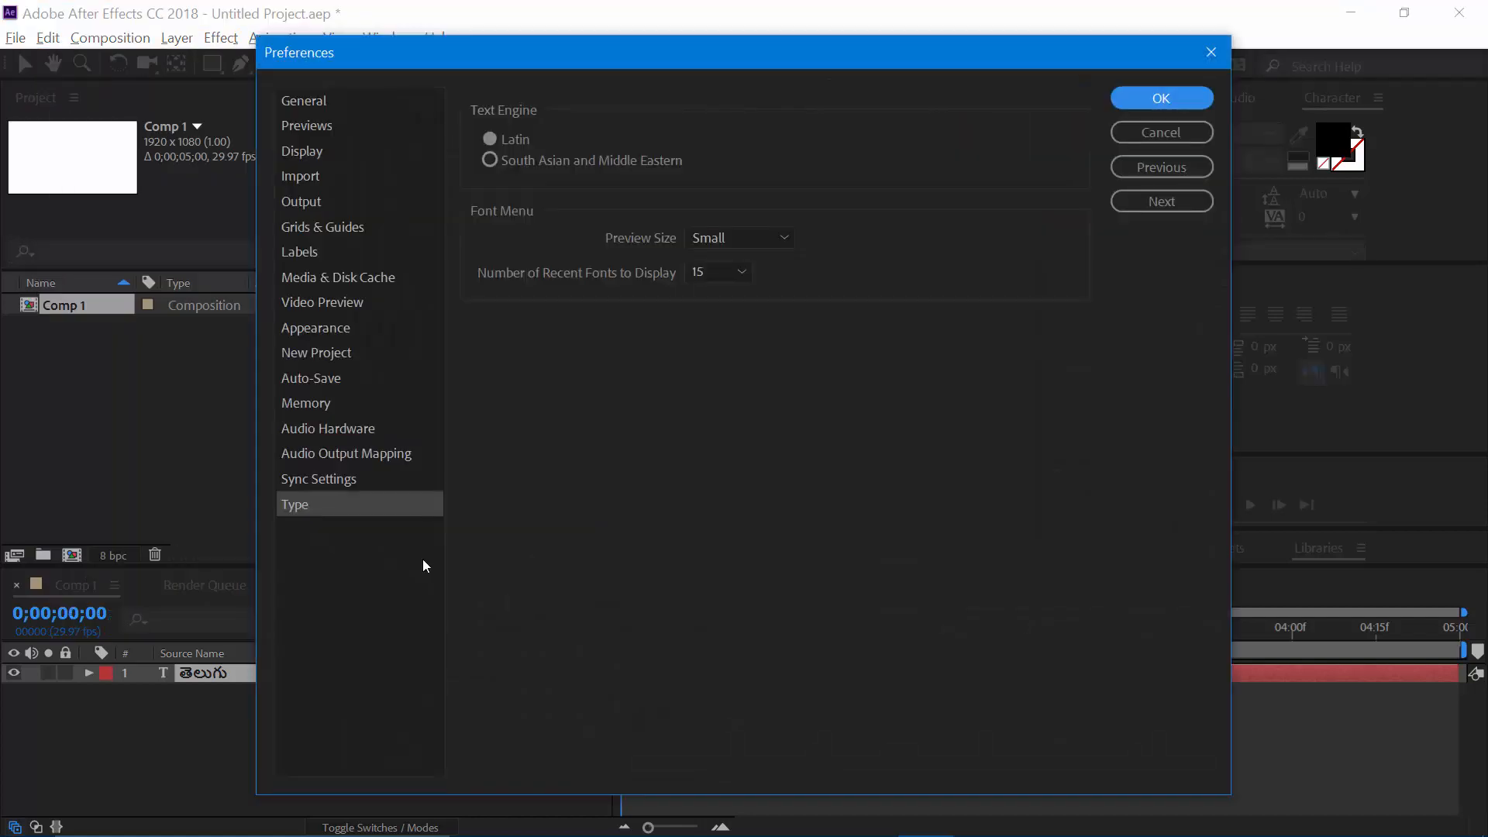
pyautogui.moveTo(513, 119)
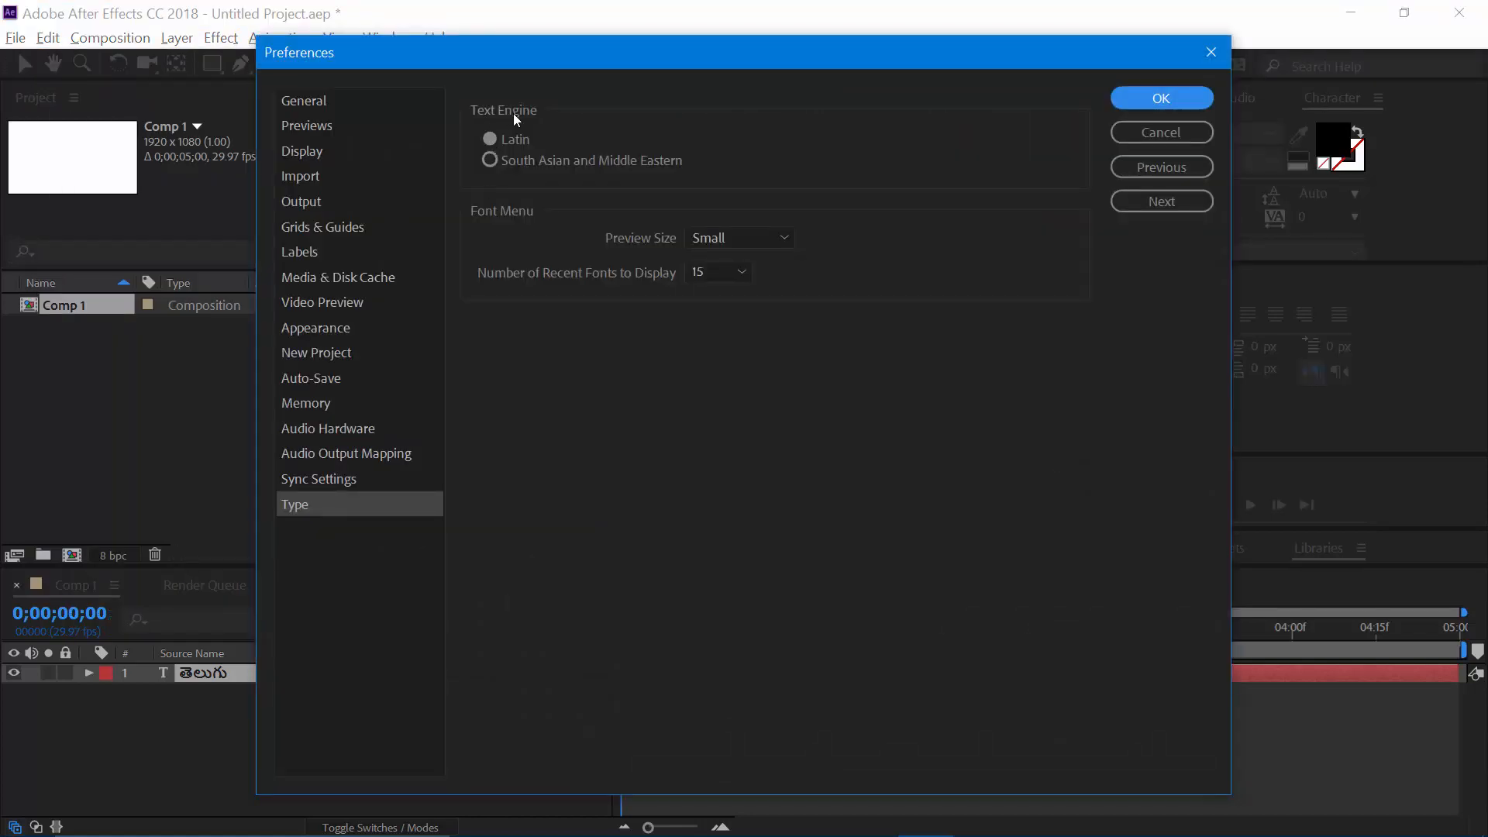
pyautogui.click(489, 160)
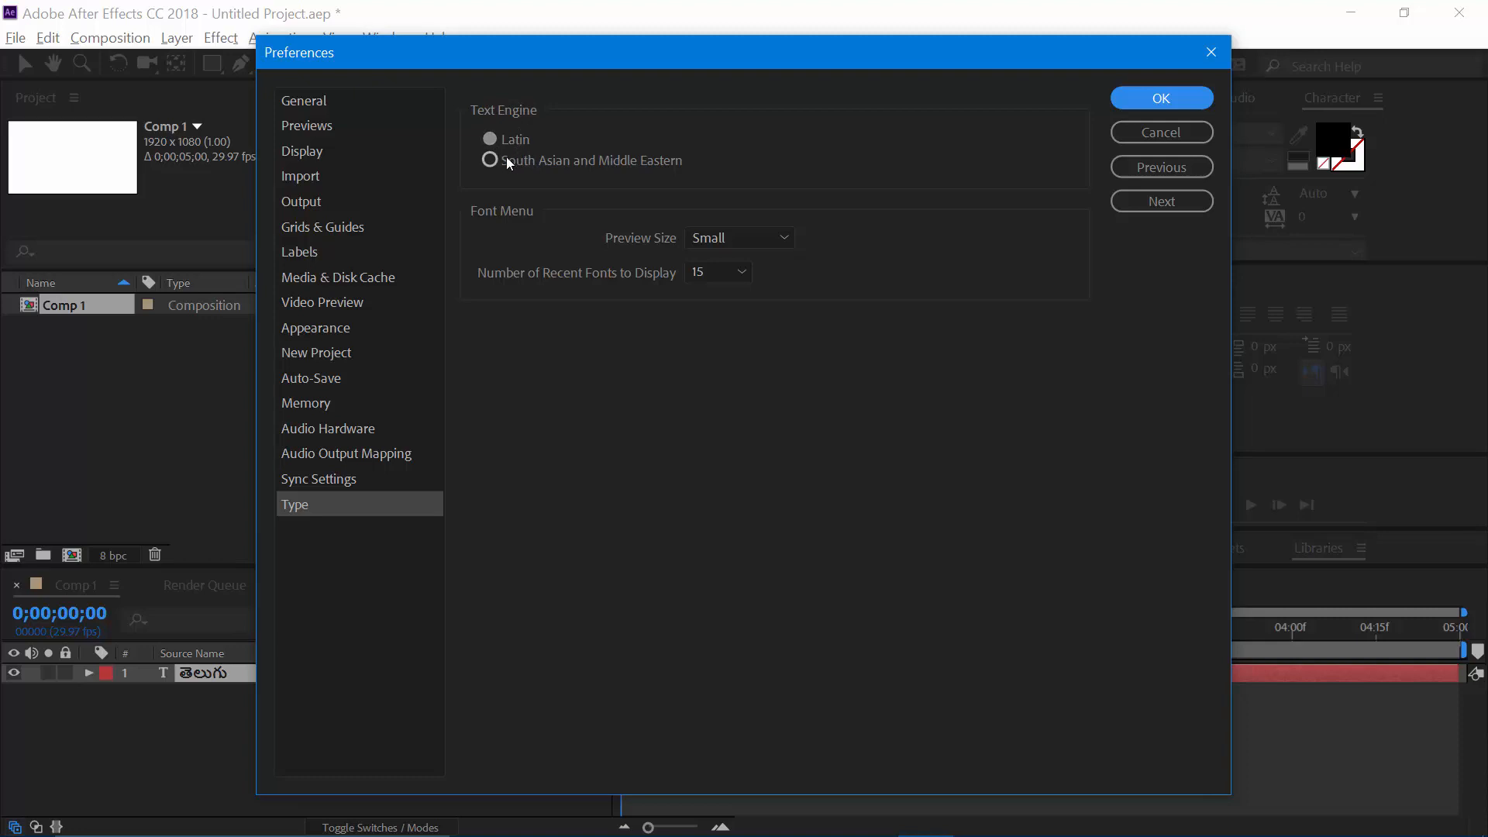
pyautogui.click(490, 160)
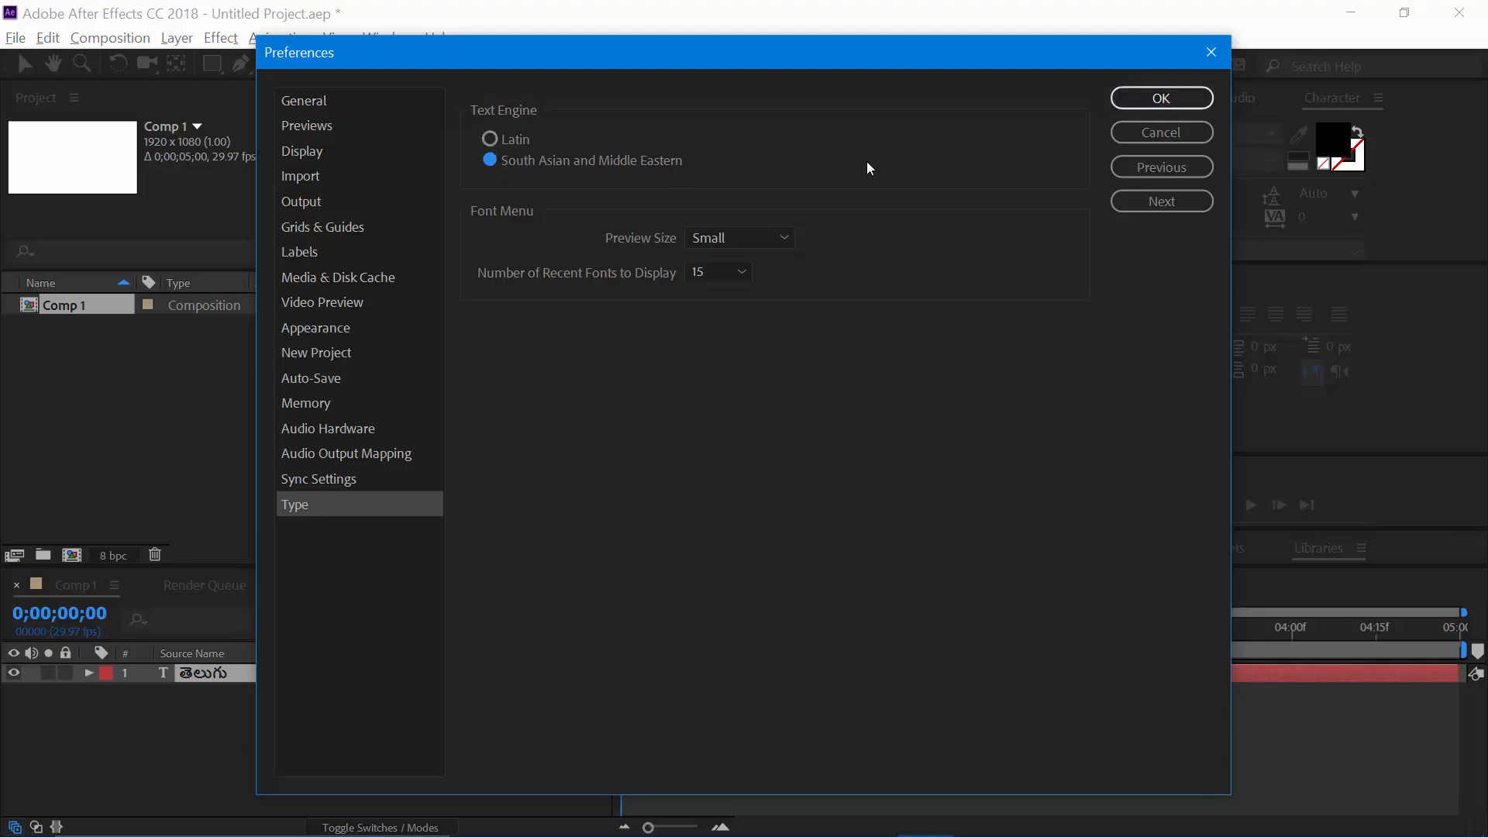
pyautogui.click(1159, 97)
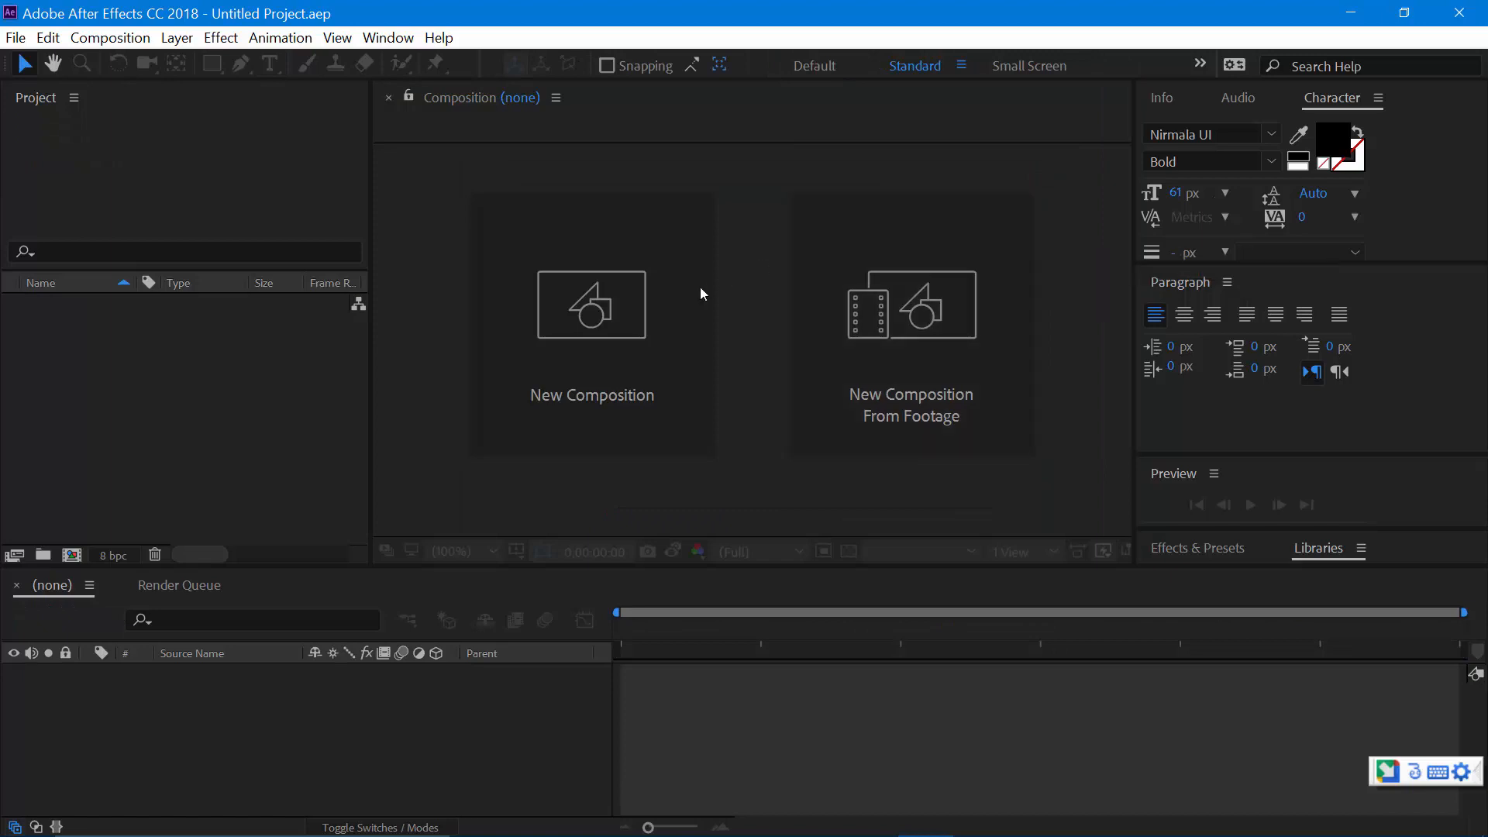
pyautogui.moveTo(590, 332)
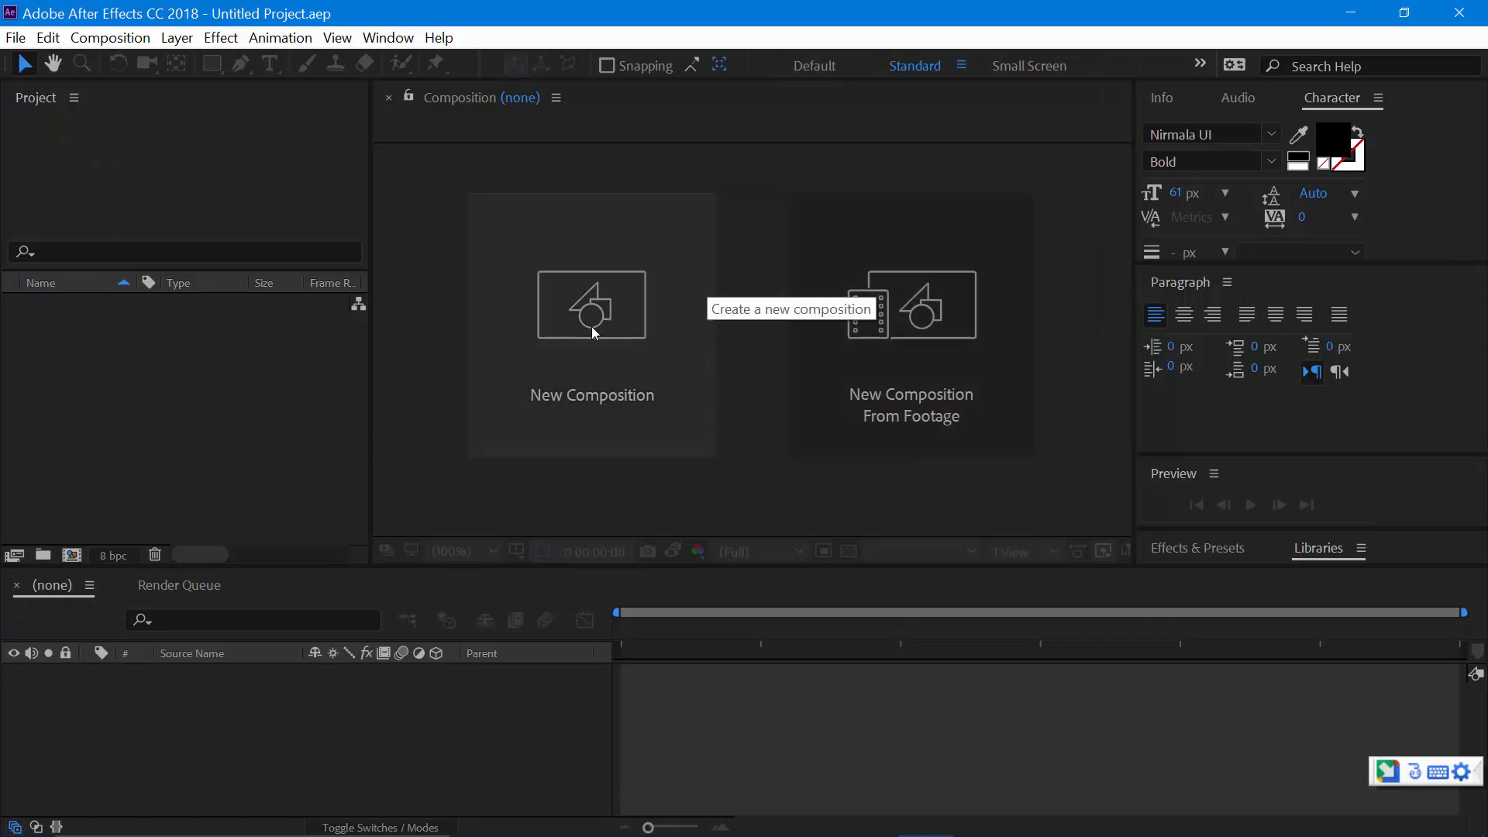
pyautogui.moveTo(172, 472)
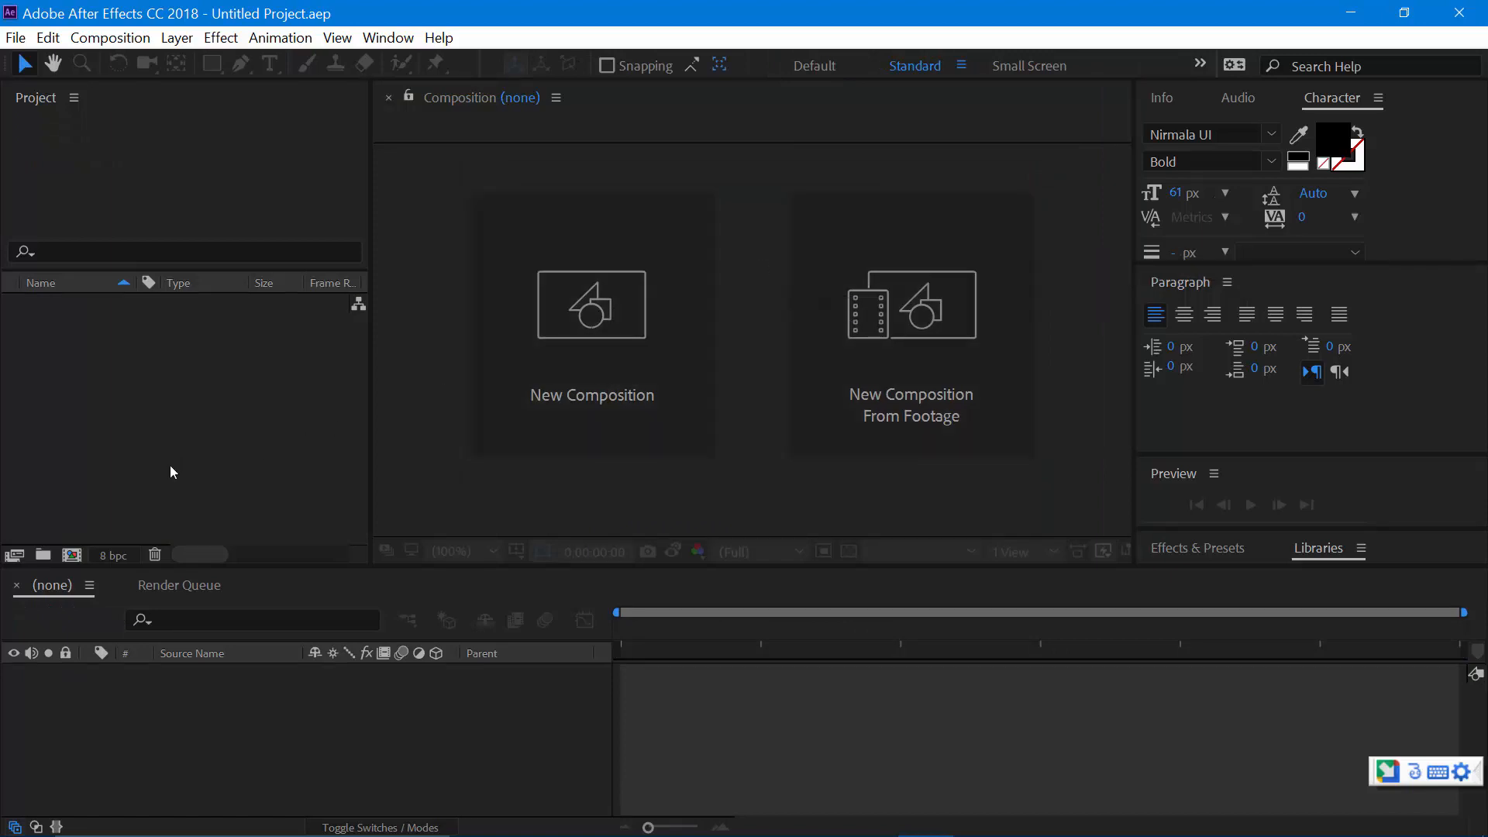
# Step: Create a fresh 1920×1080 composition and begin typing 'telugu' into a new text layer
pyautogui.click(591, 304)
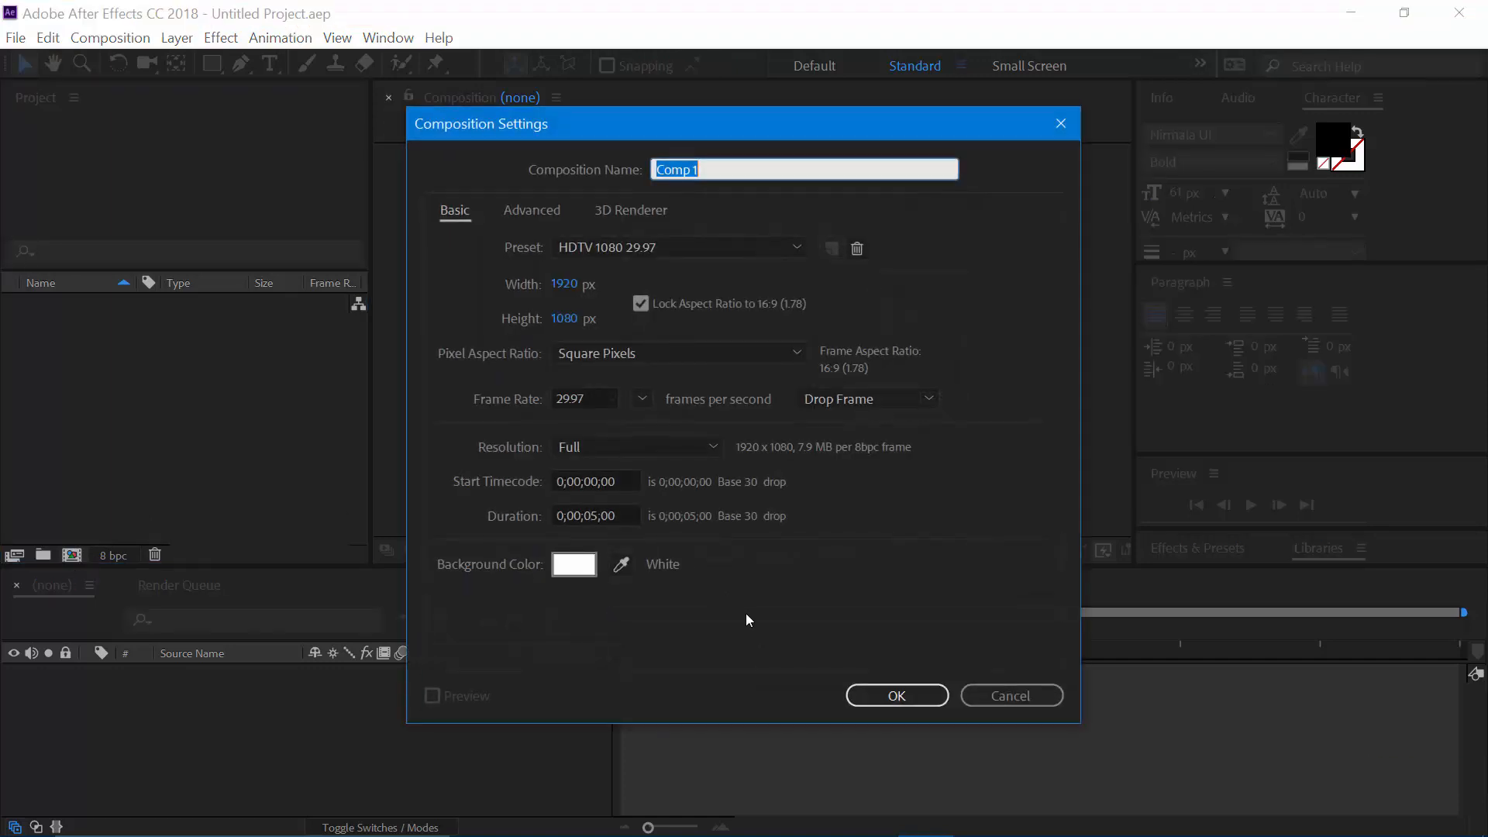
pyautogui.click(894, 695)
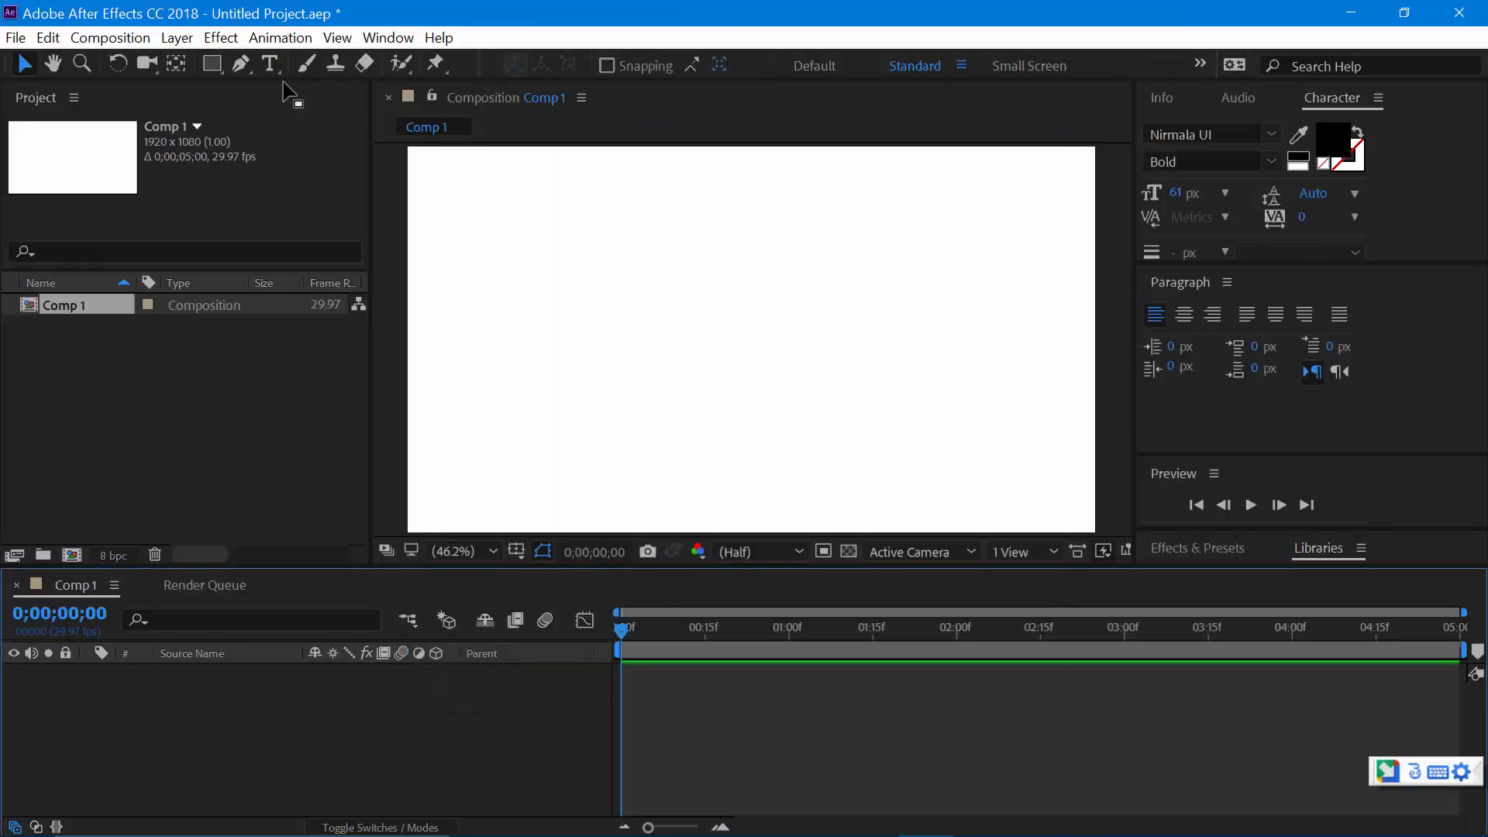
pyautogui.click(269, 65)
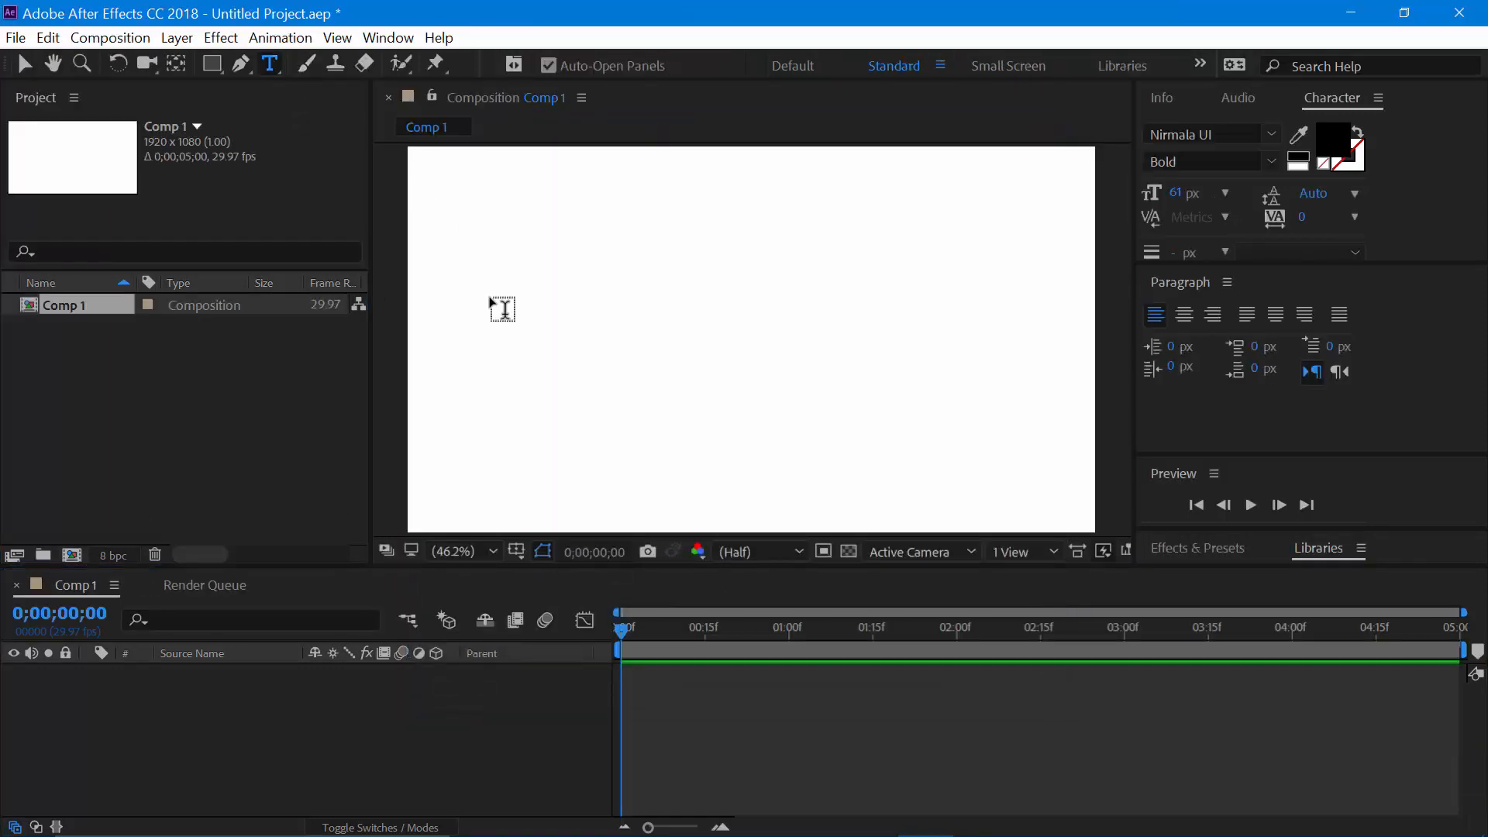
pyautogui.write('tleugu')
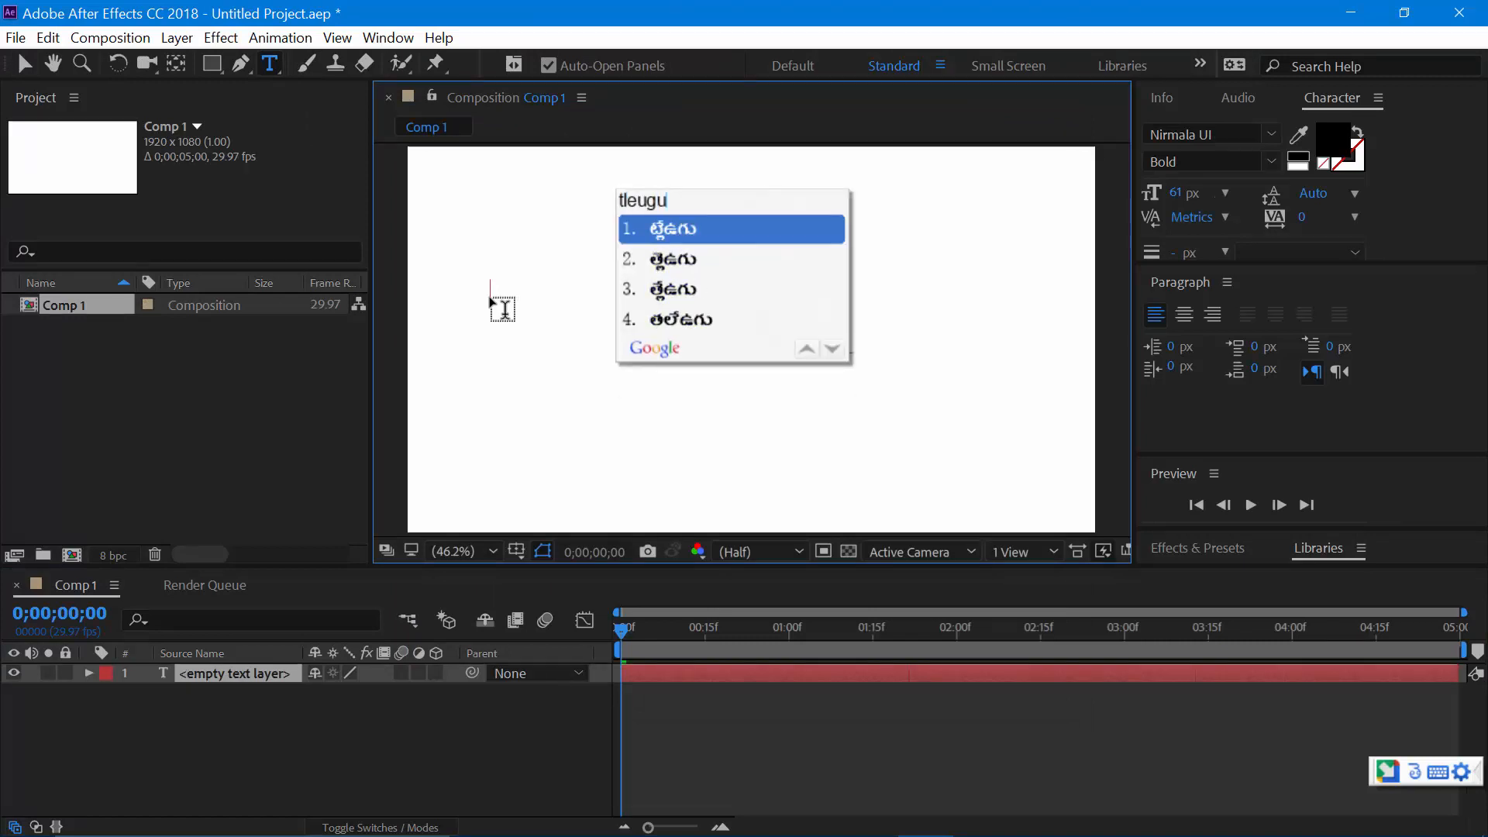